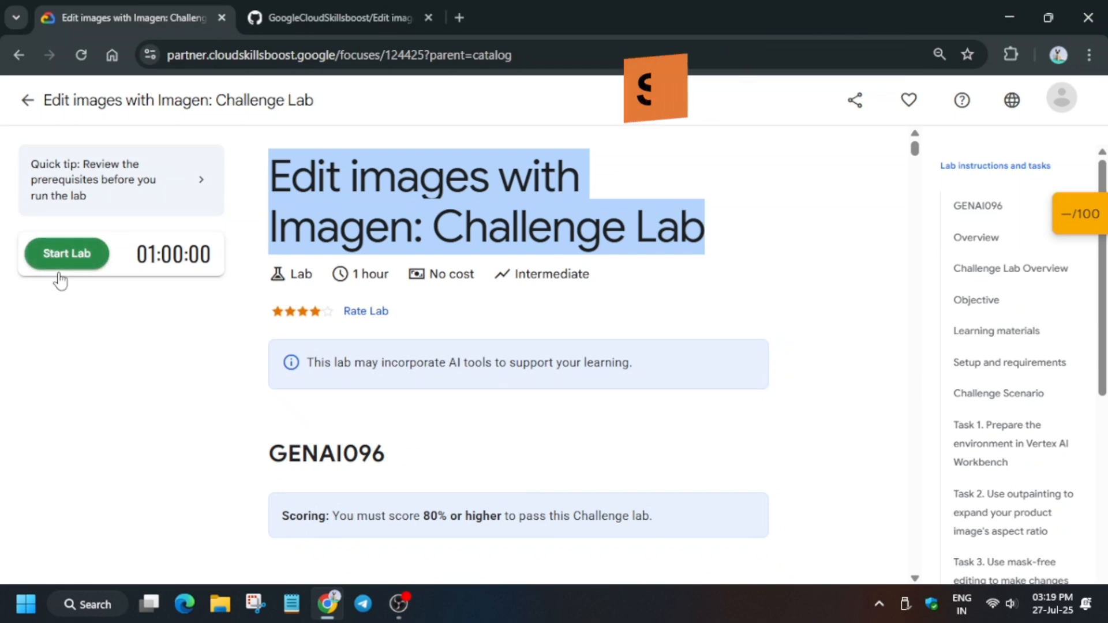
Start the Imagen challenge lab so the timer runs and temporary credentials are issued
left_click(66, 254)
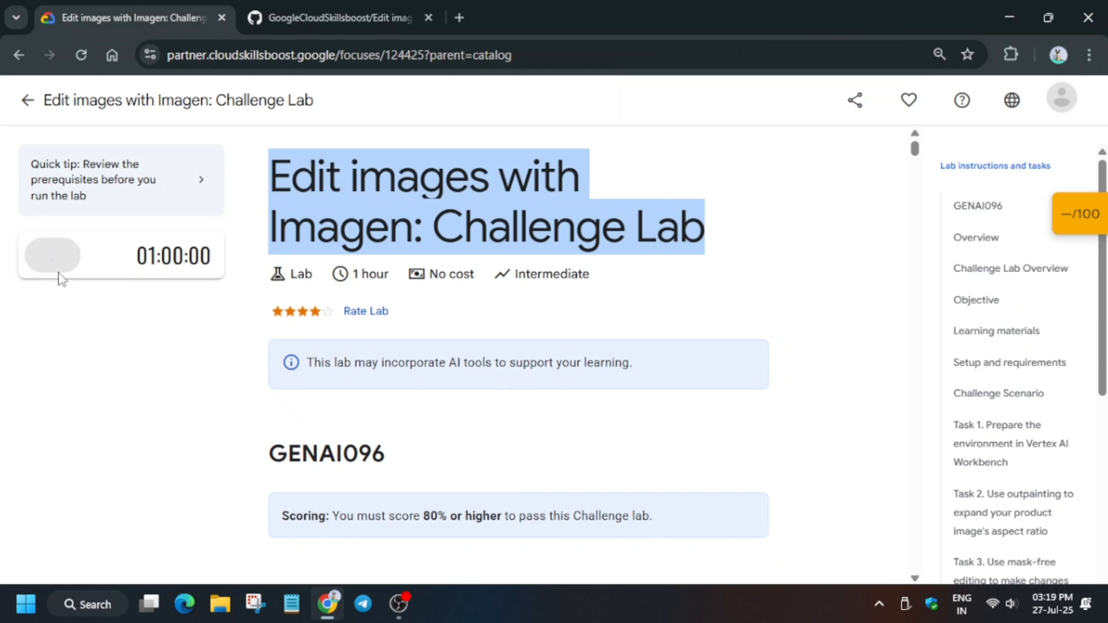
left_click(51, 254)
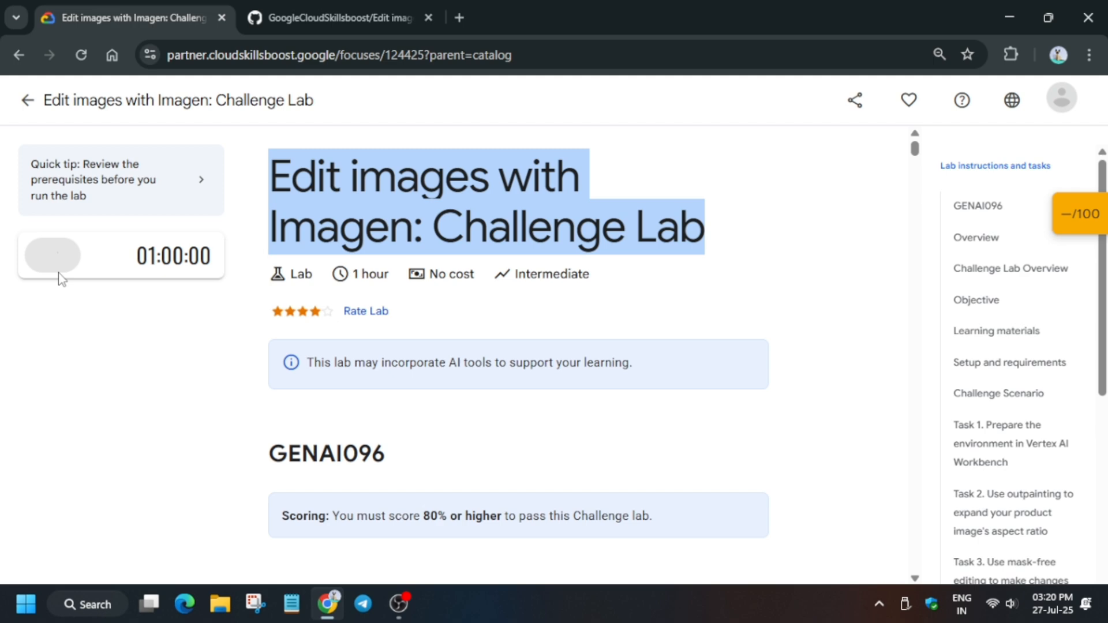
left_click(52, 255)
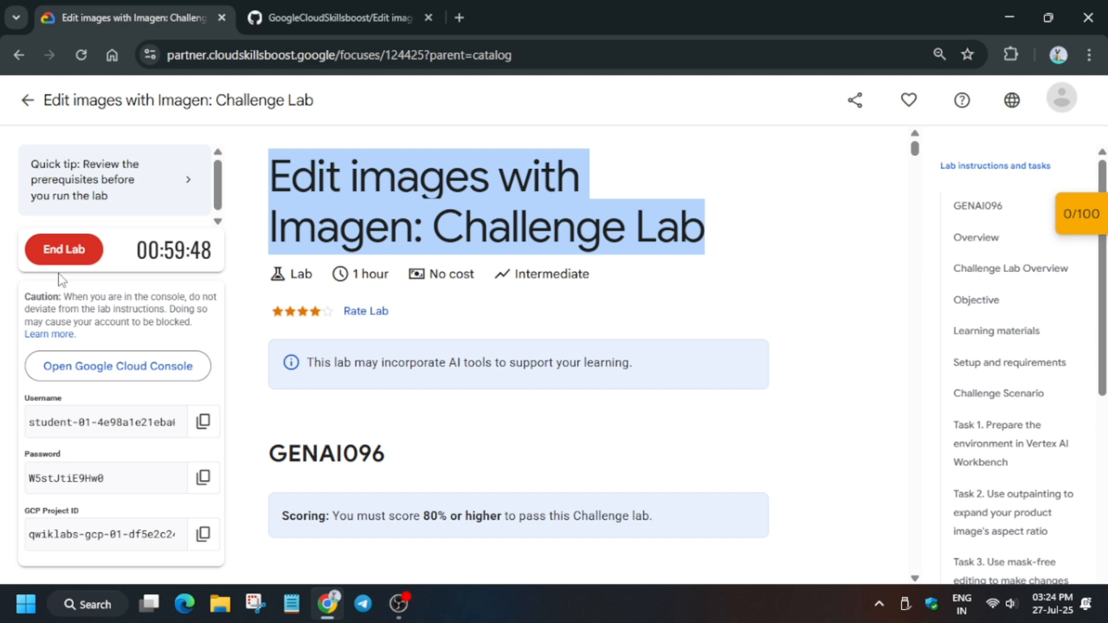
Open the Cloud console in an incognito window, sign in as the lab student and accept the account terms
right_click(118, 367)
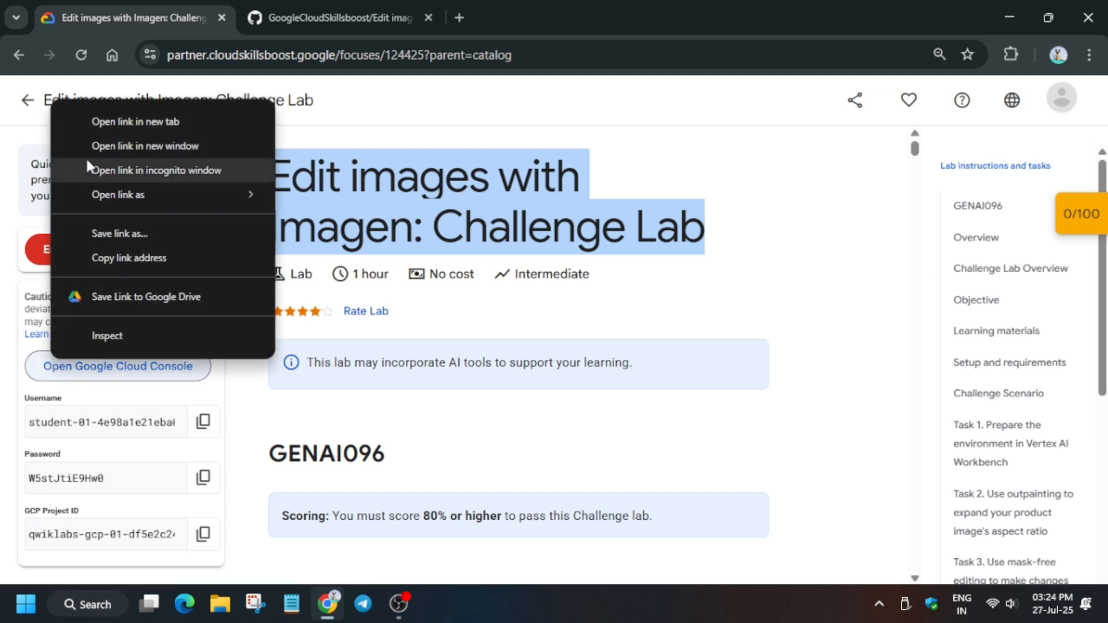
left_click(156, 170)
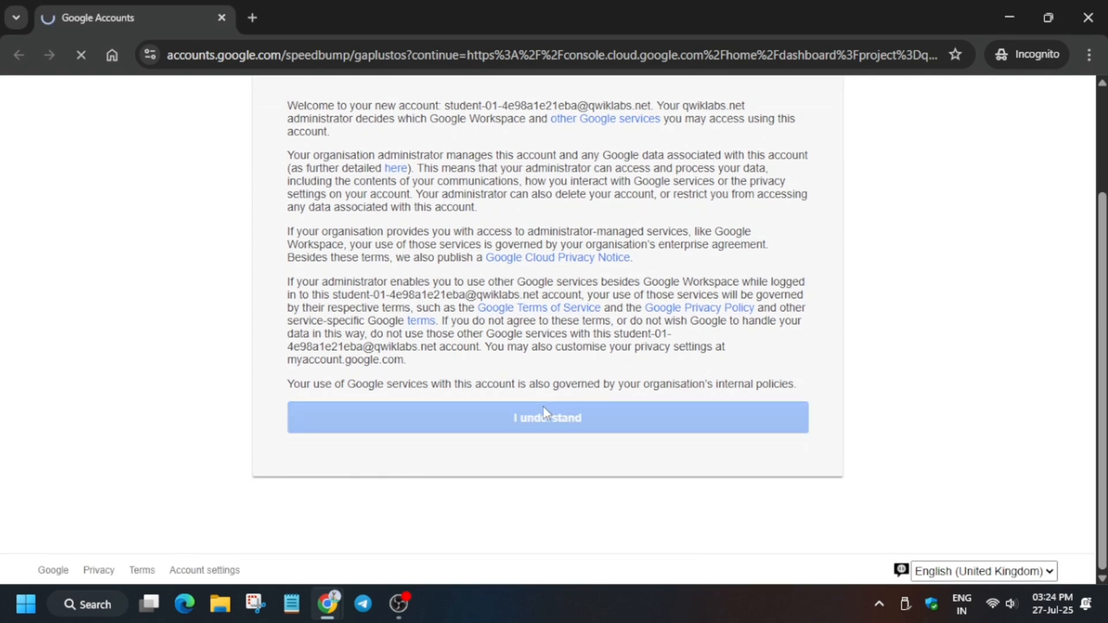
left_click(547, 418)
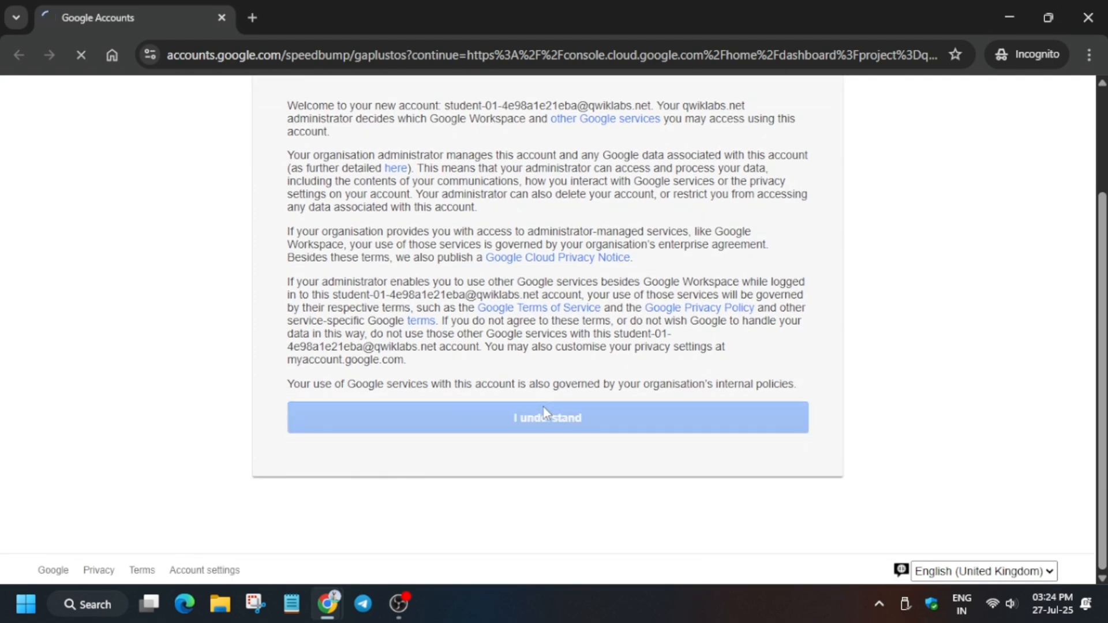
left_click(547, 418)
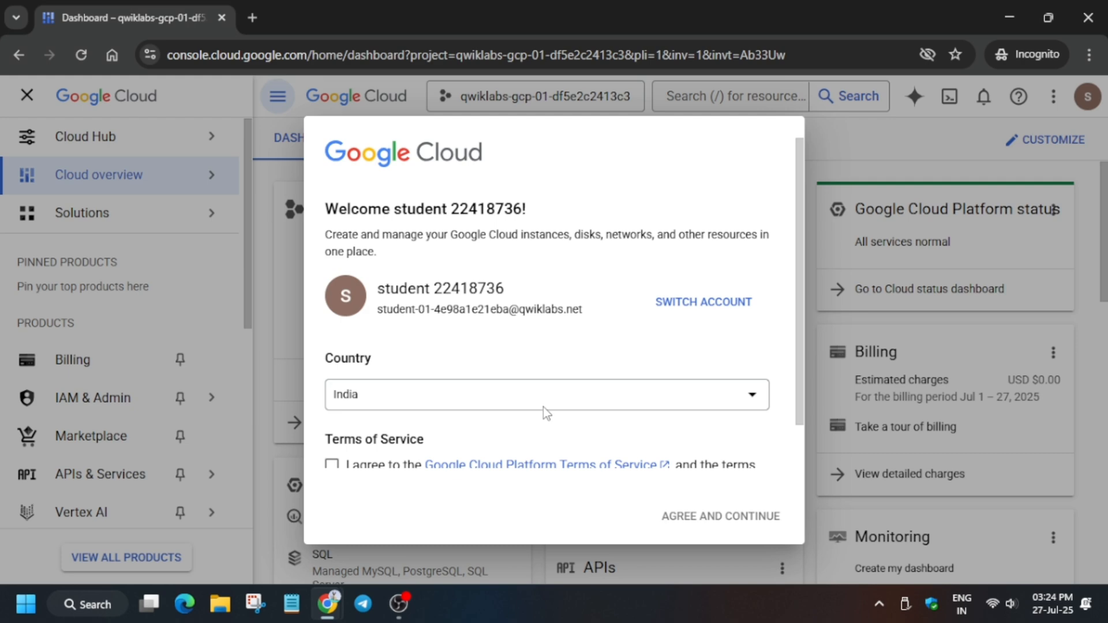
mouse_move(524, 396)
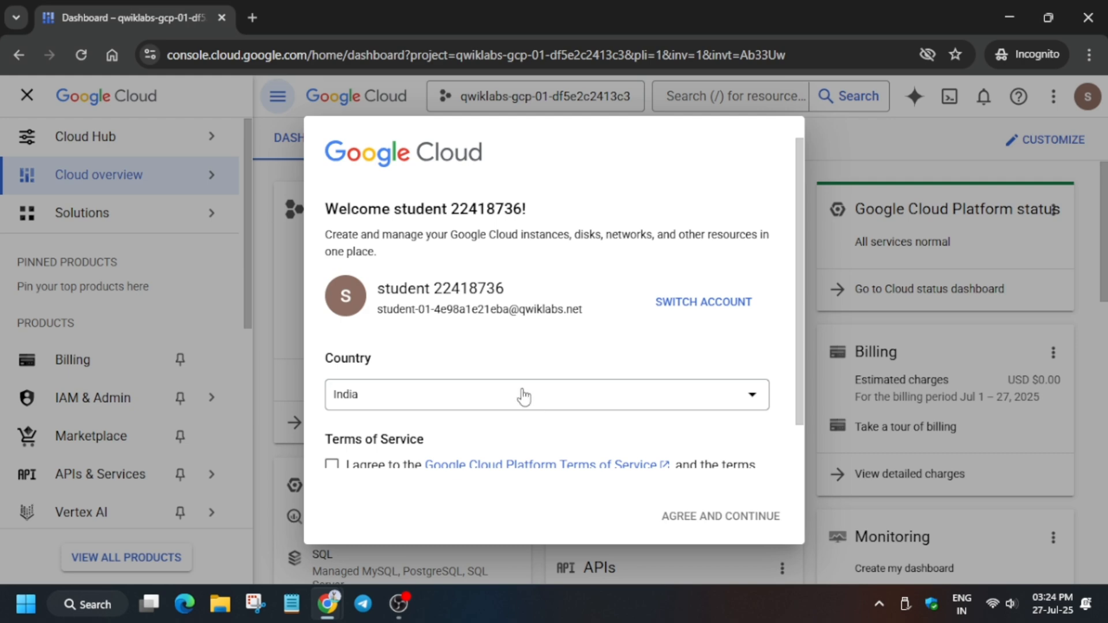
Agree to the welcome terms, reach the Vertex AI dashboard and enable all recommended APIs
left_click(331, 465)
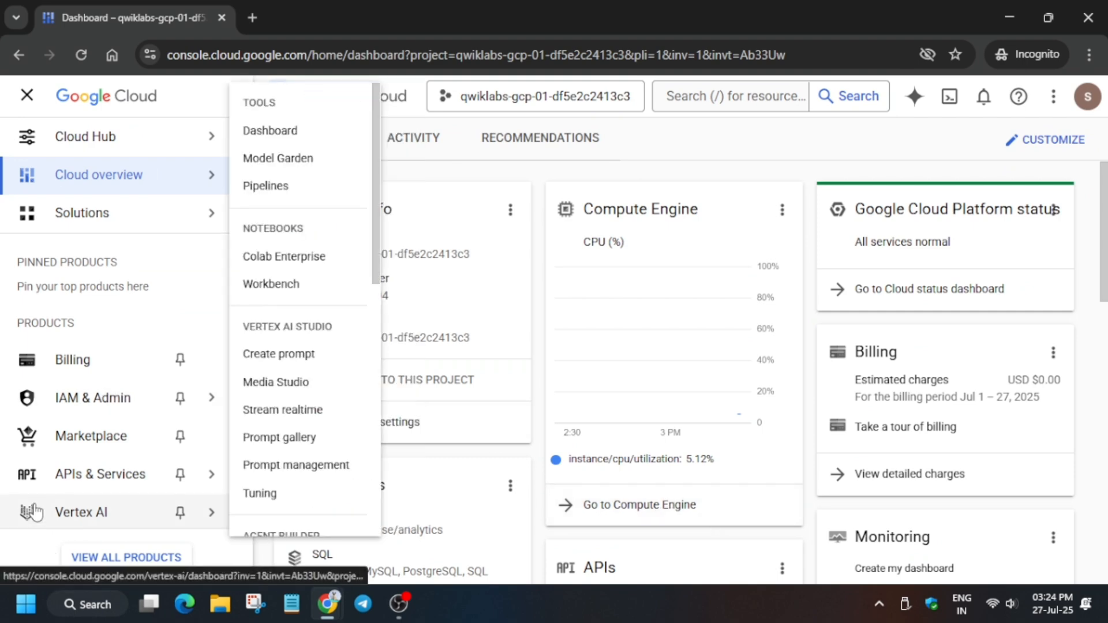
mouse_move(283, 133)
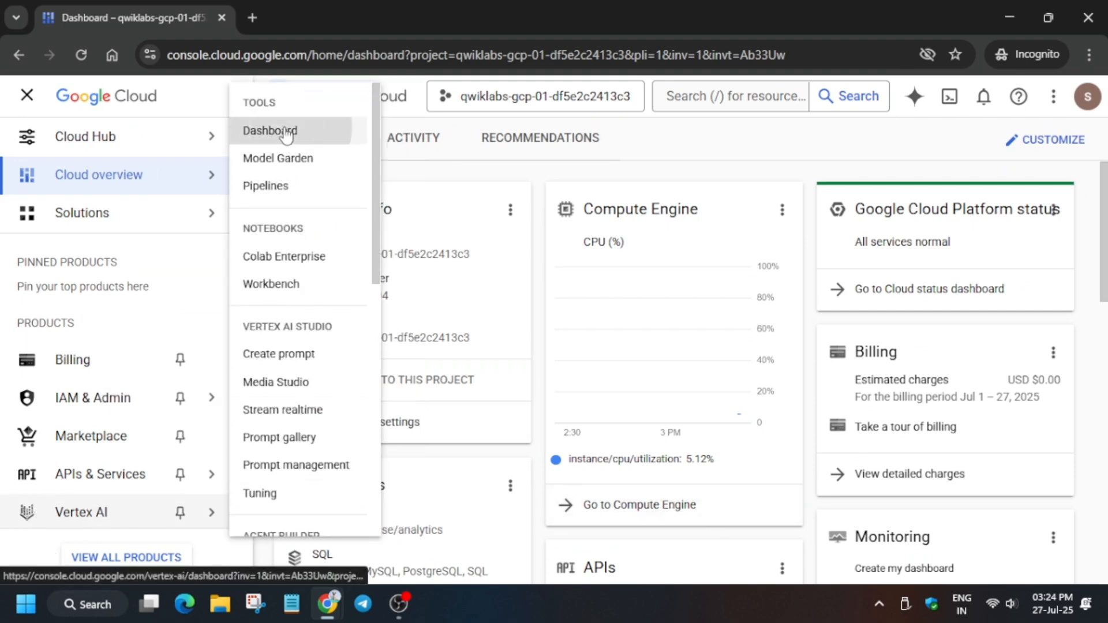
left_click(270, 131)
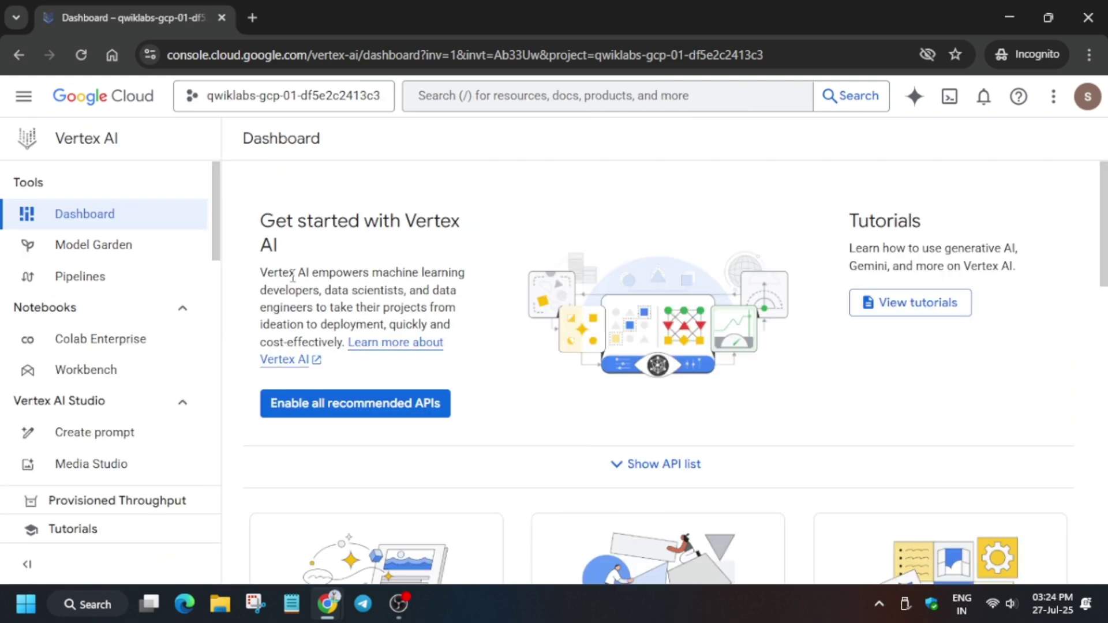
left_click(355, 403)
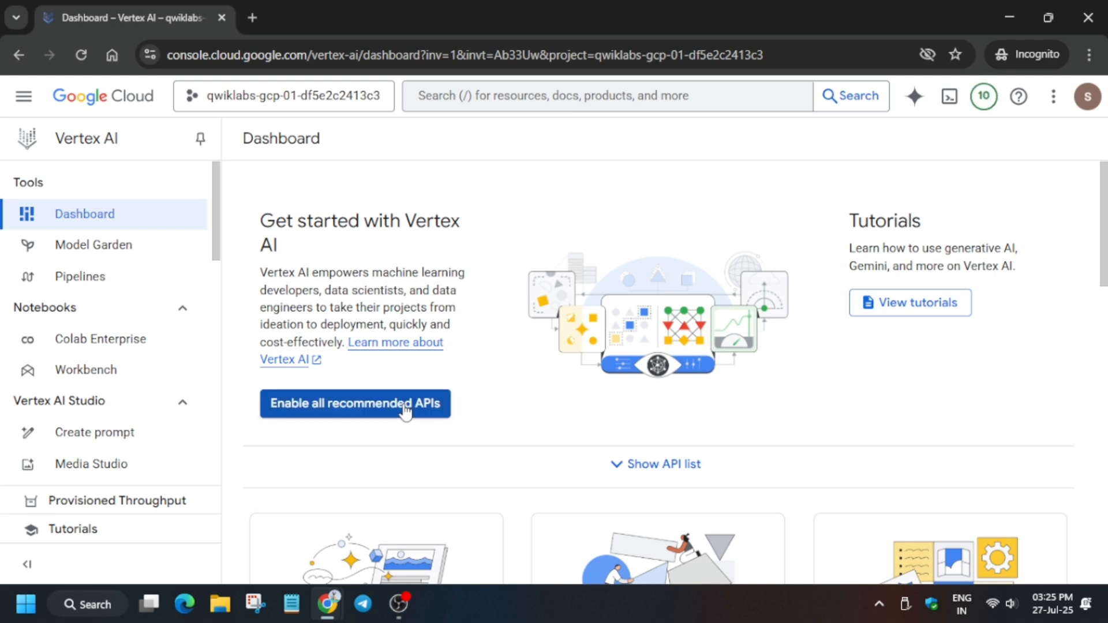
left_click(85, 370)
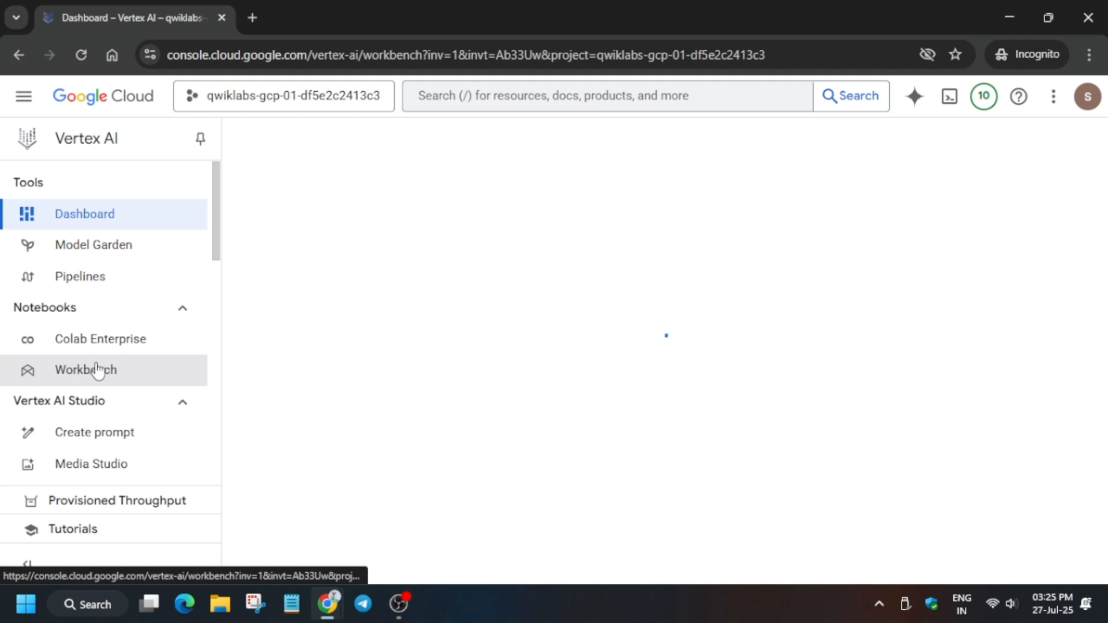
From Workbench Instances, launch JupyterLab for the generative-ai-jupyterlab instance
left_click(86, 370)
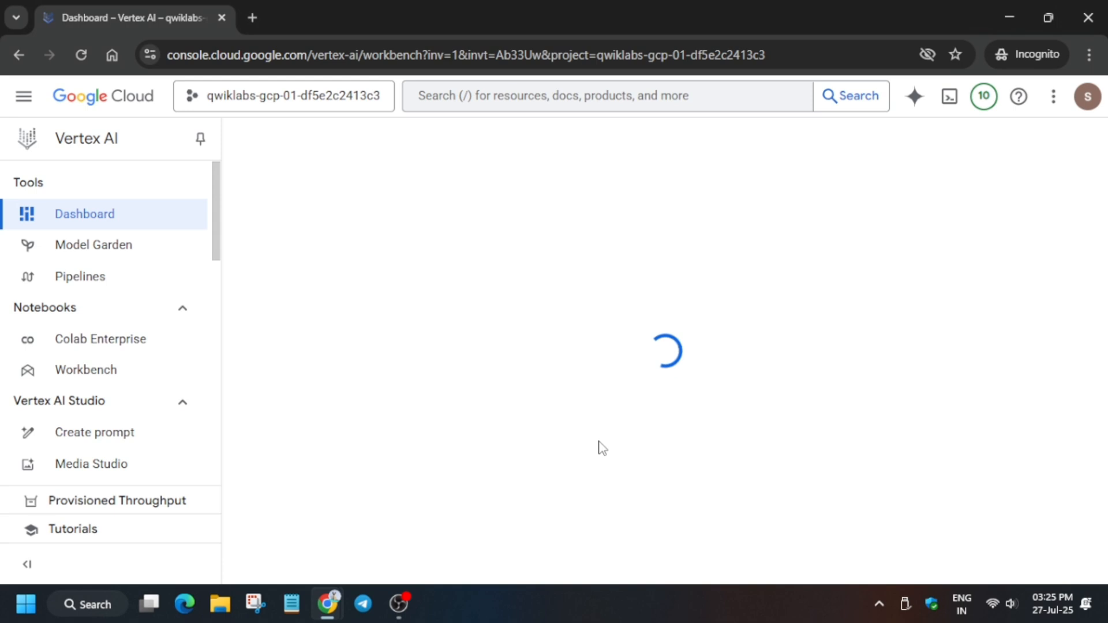
left_click(85, 370)
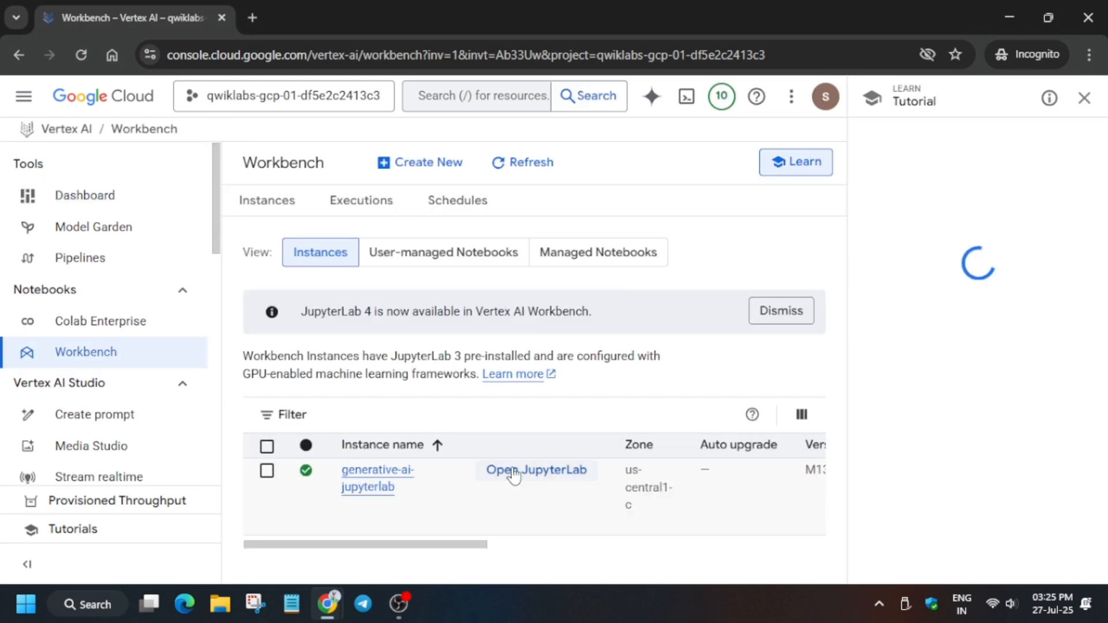
left_click(536, 471)
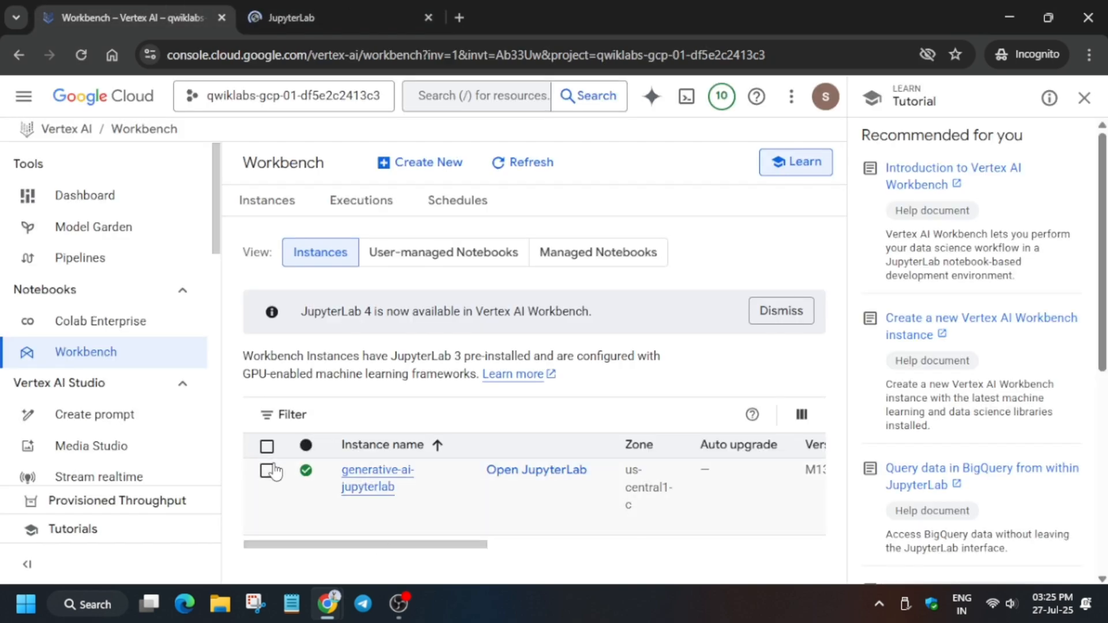
left_click(266, 470)
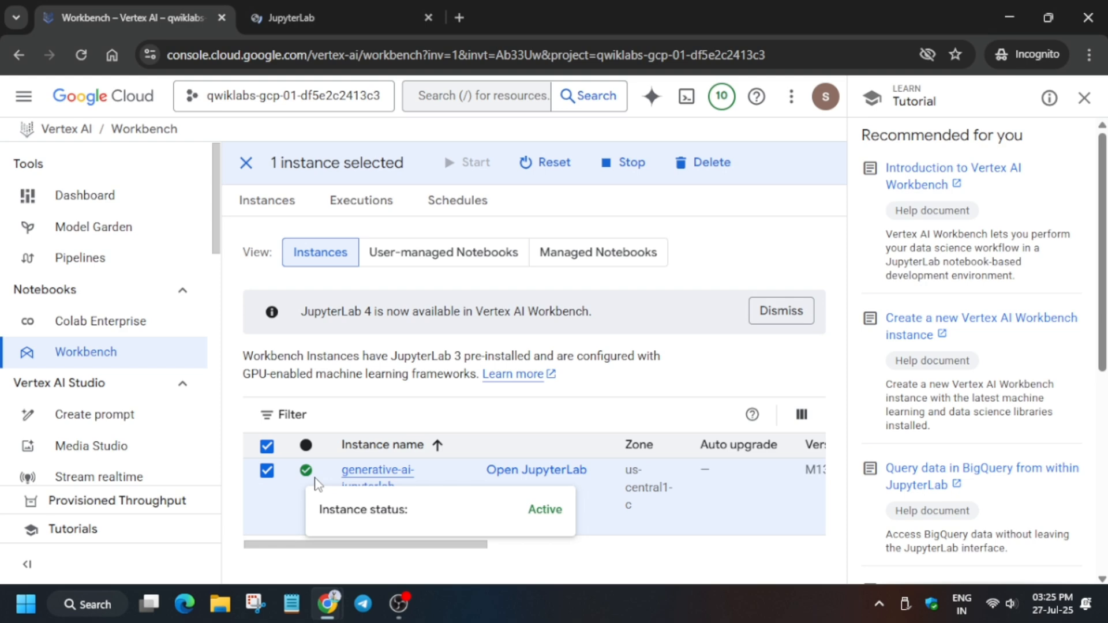
mouse_move(529, 270)
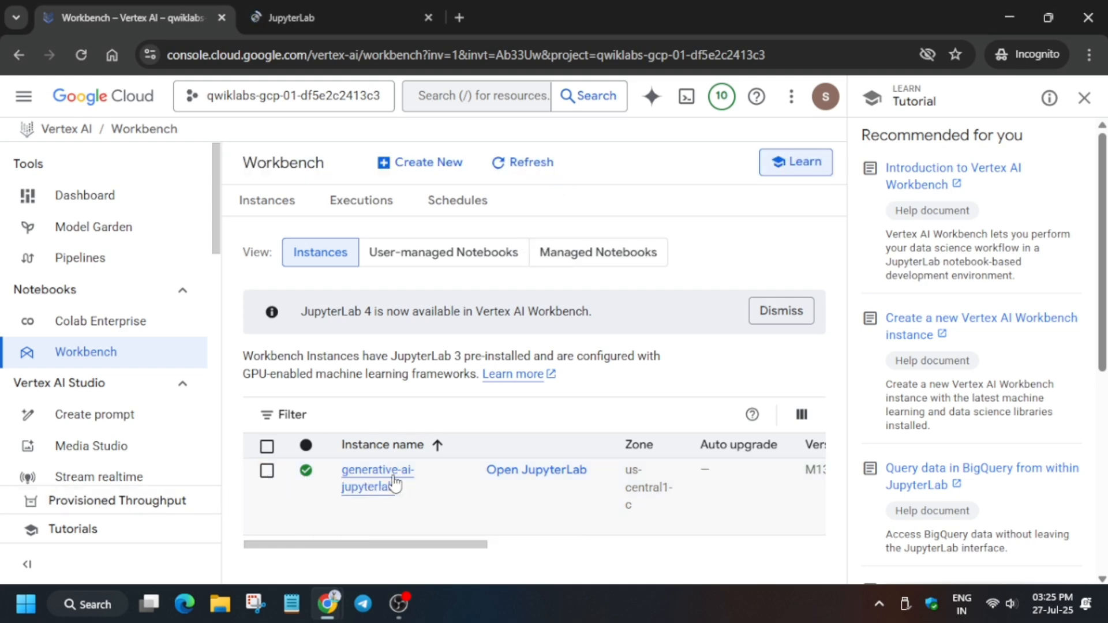
left_click(536, 470)
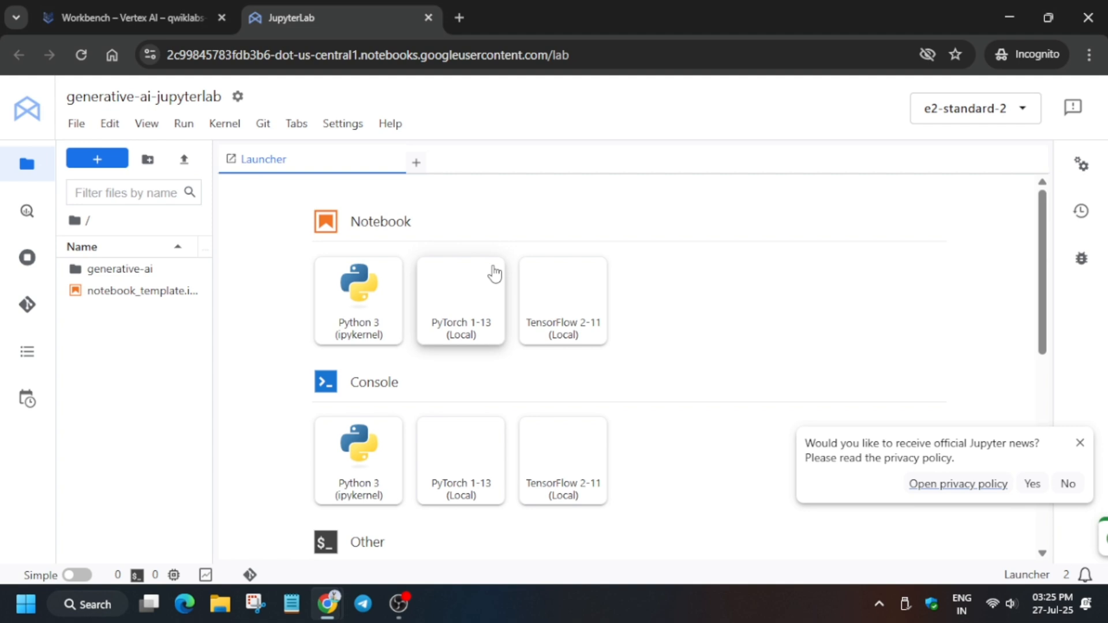
mouse_move(493, 273)
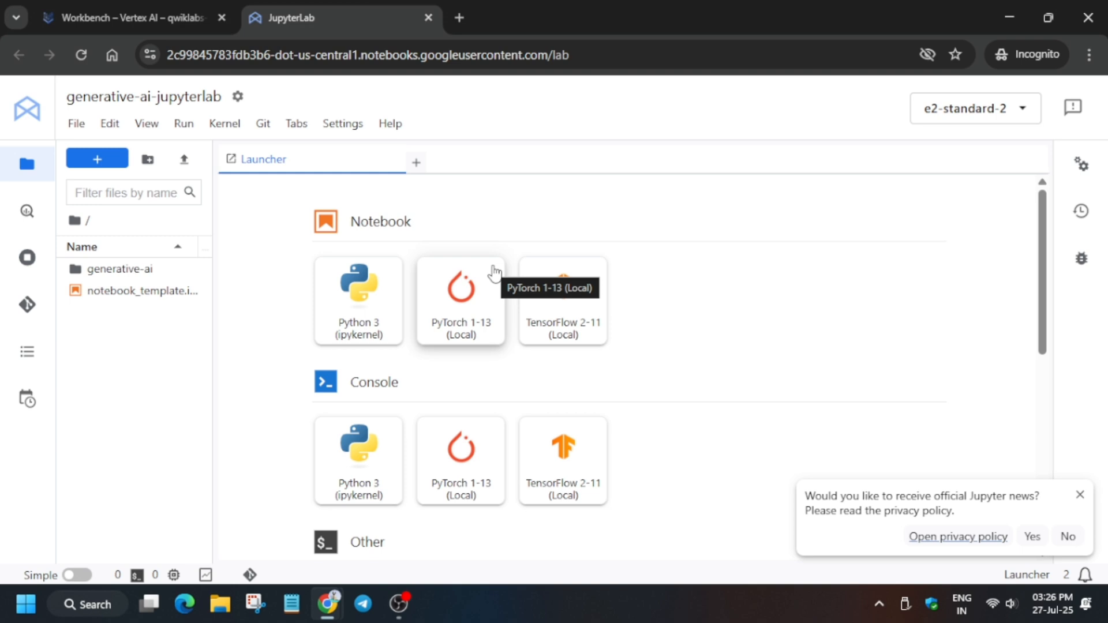
mouse_move(429, 293)
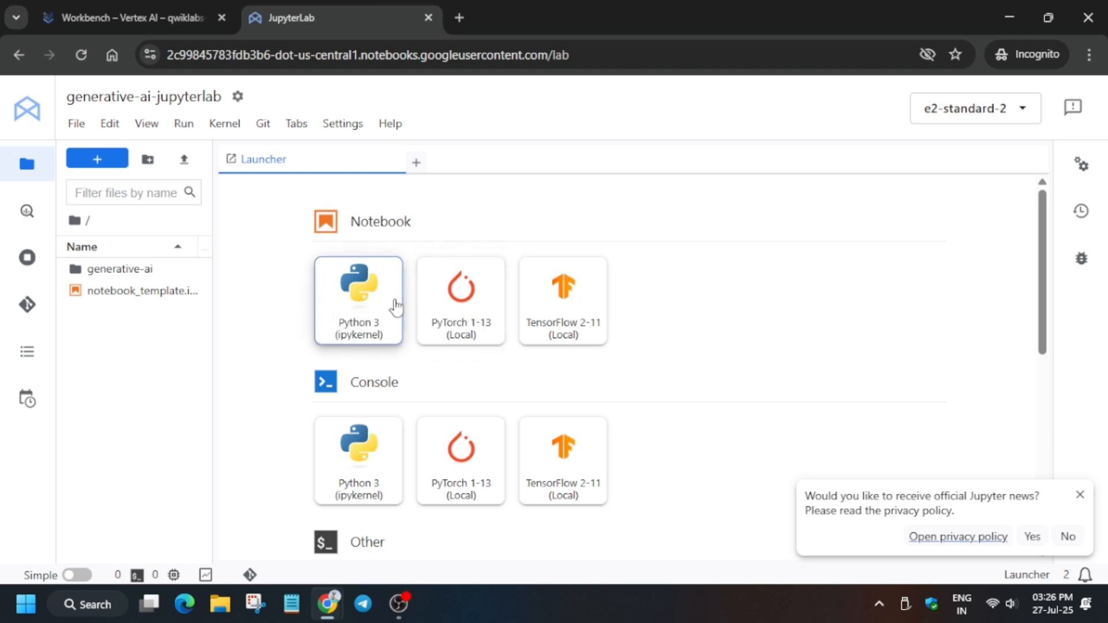
Create a Python 3 (ipykernel) notebook and name it image-editing.ipynb
left_click(357, 300)
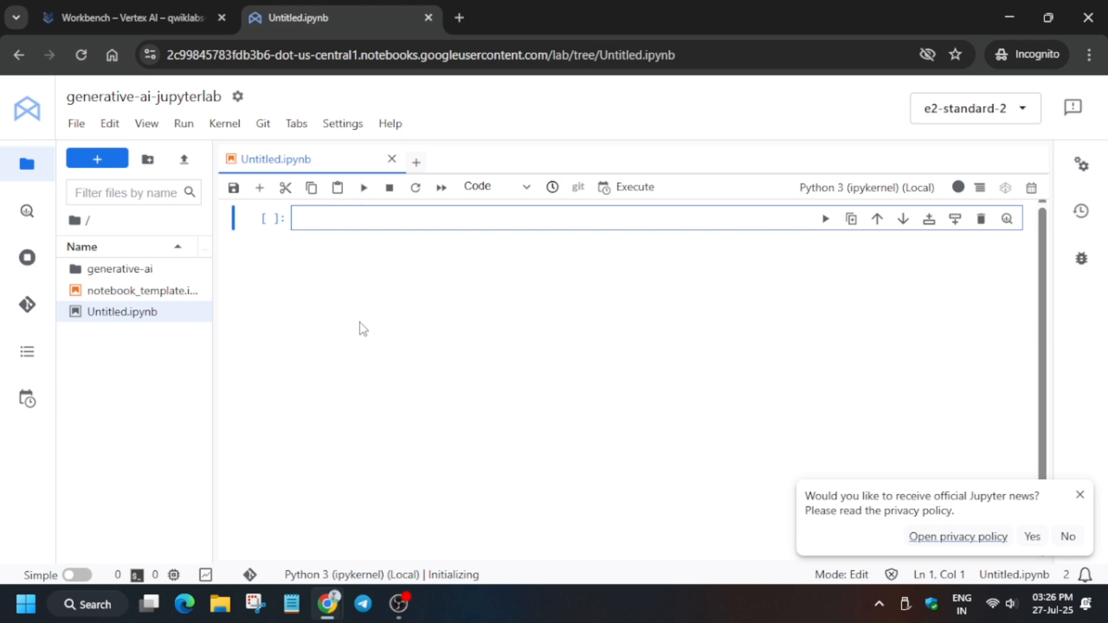
left_click(133, 19)
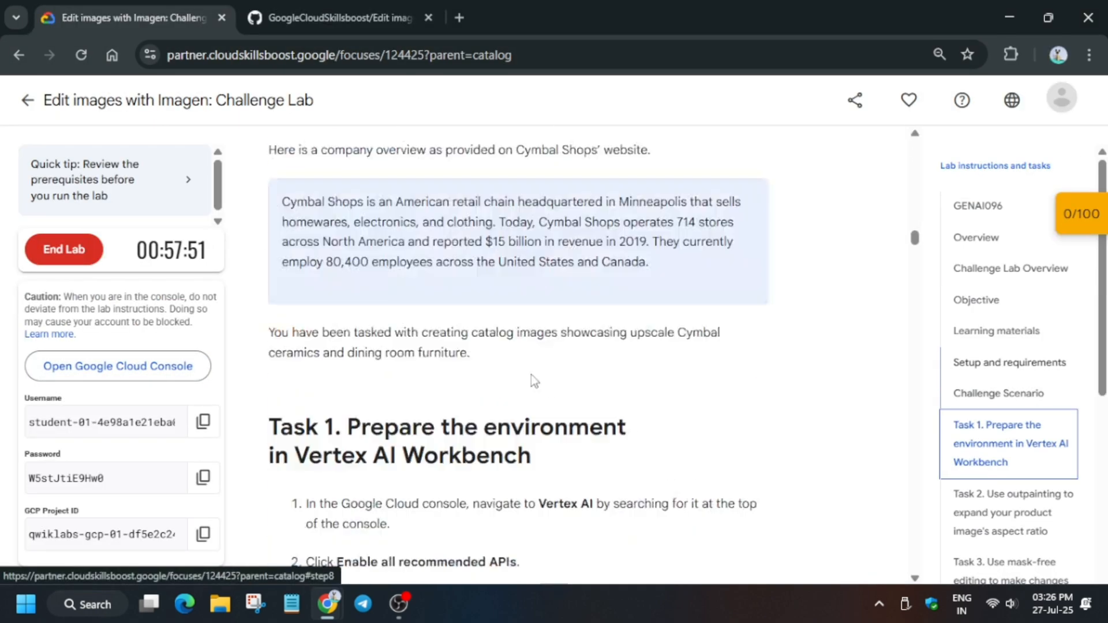
scroll("down", 3)
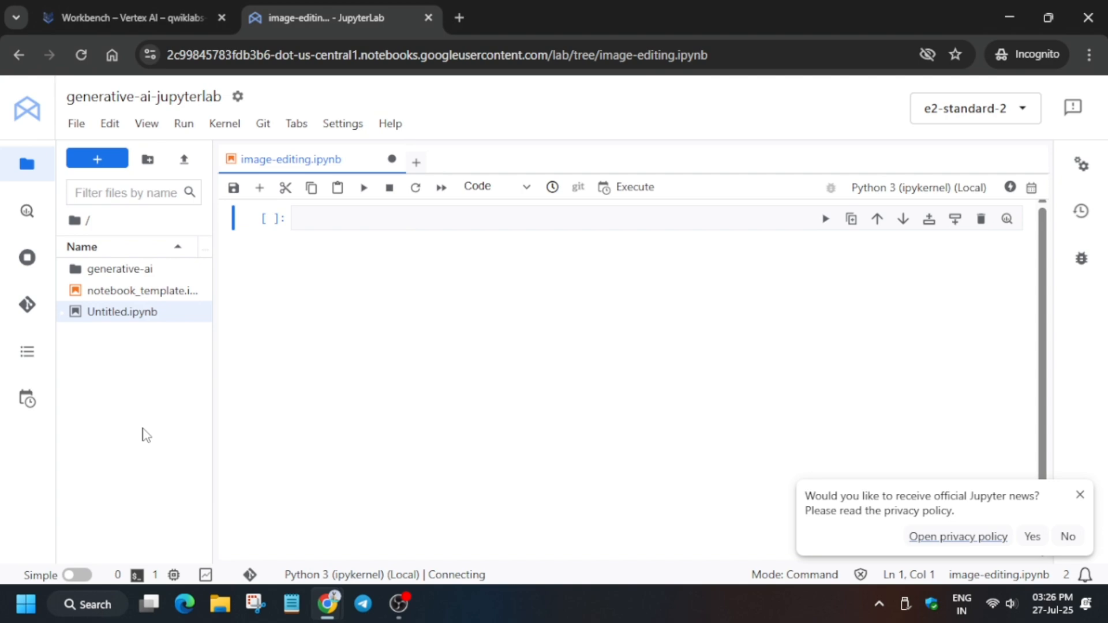
Run '!python3 -m pip install --upgrade --quiet google-genai' in the first cell and restart the kernel
left_click(127, 19)
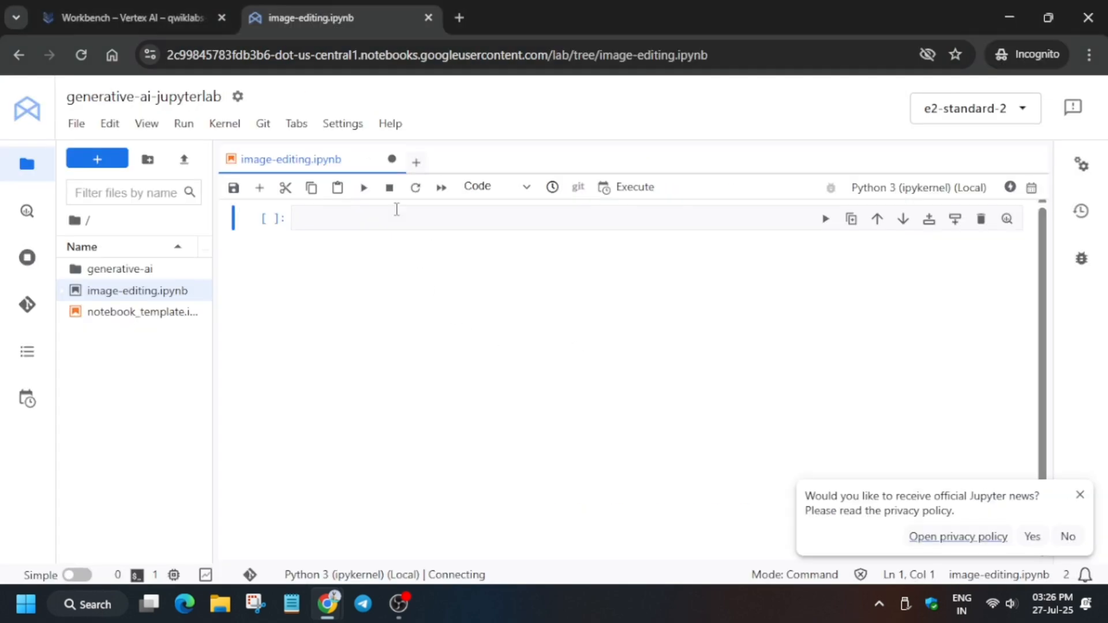
type("!python3 -m pip install --upgrade --quiet google-genai")
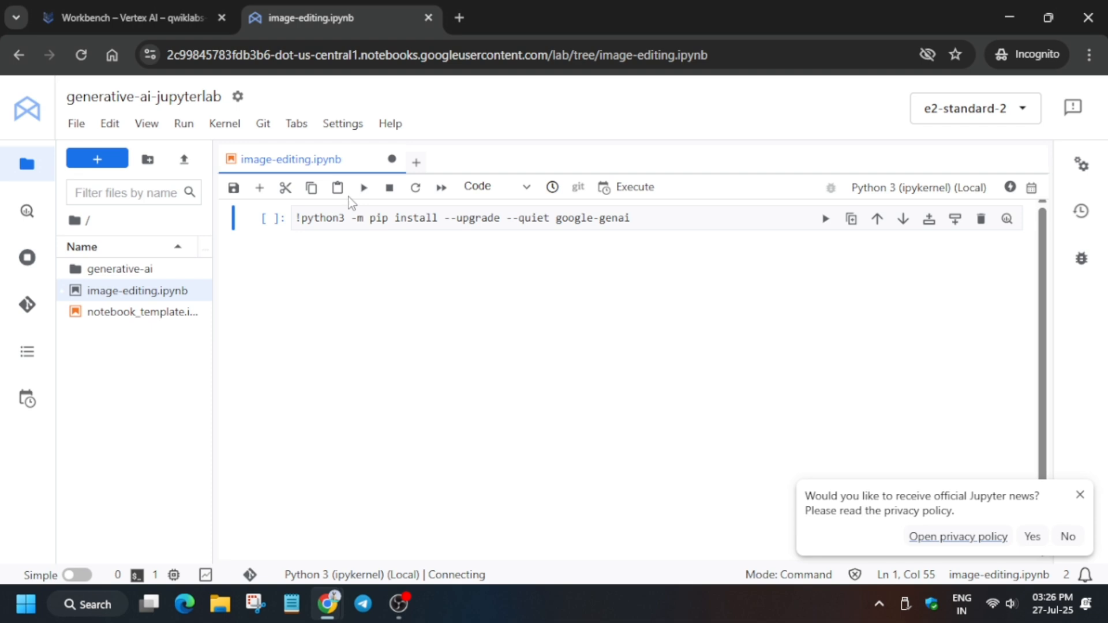
key("Shift+Enter")
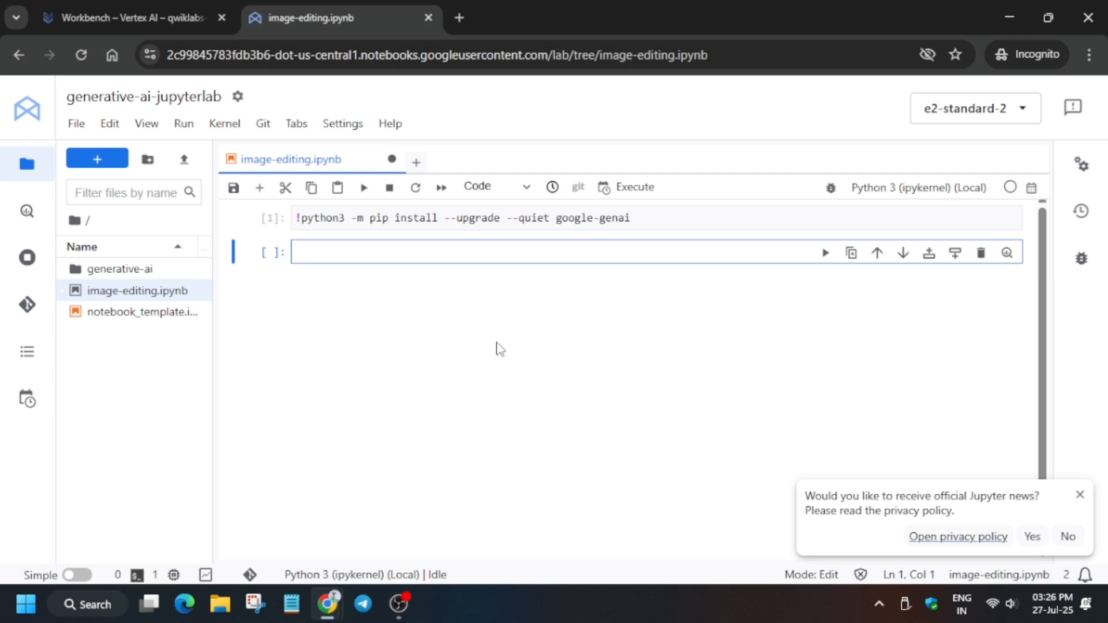
left_click(224, 123)
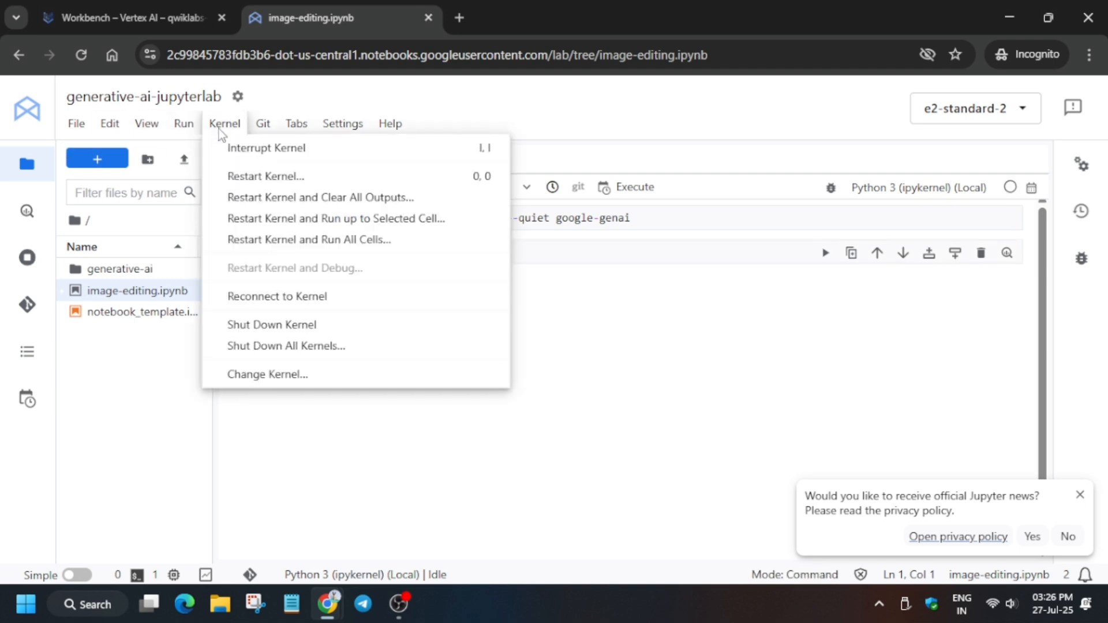
left_click(266, 176)
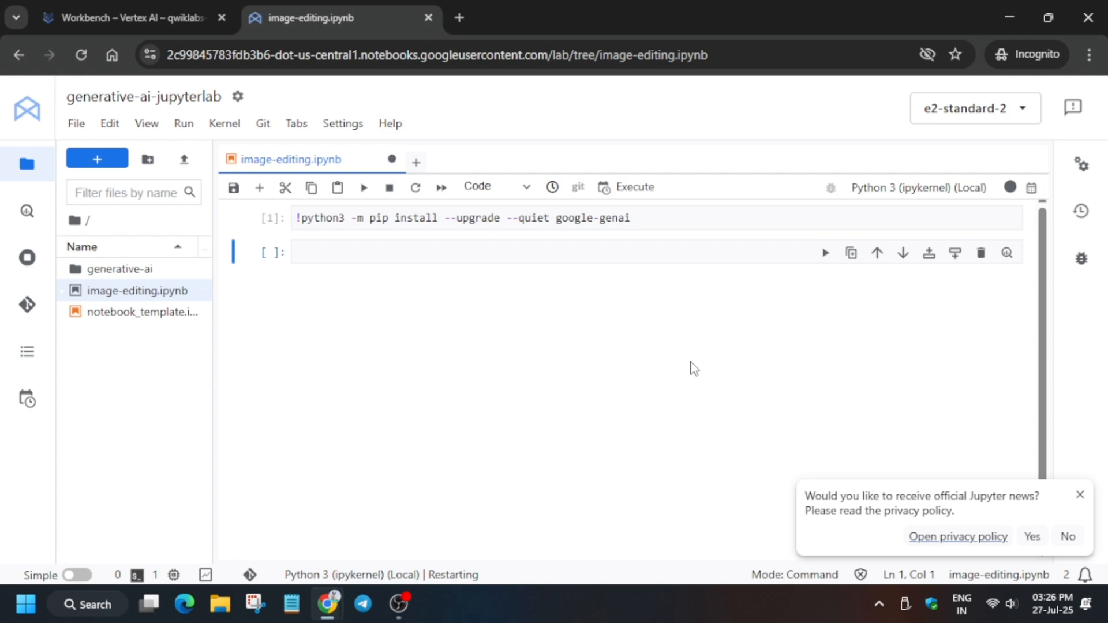
mouse_move(902, 340)
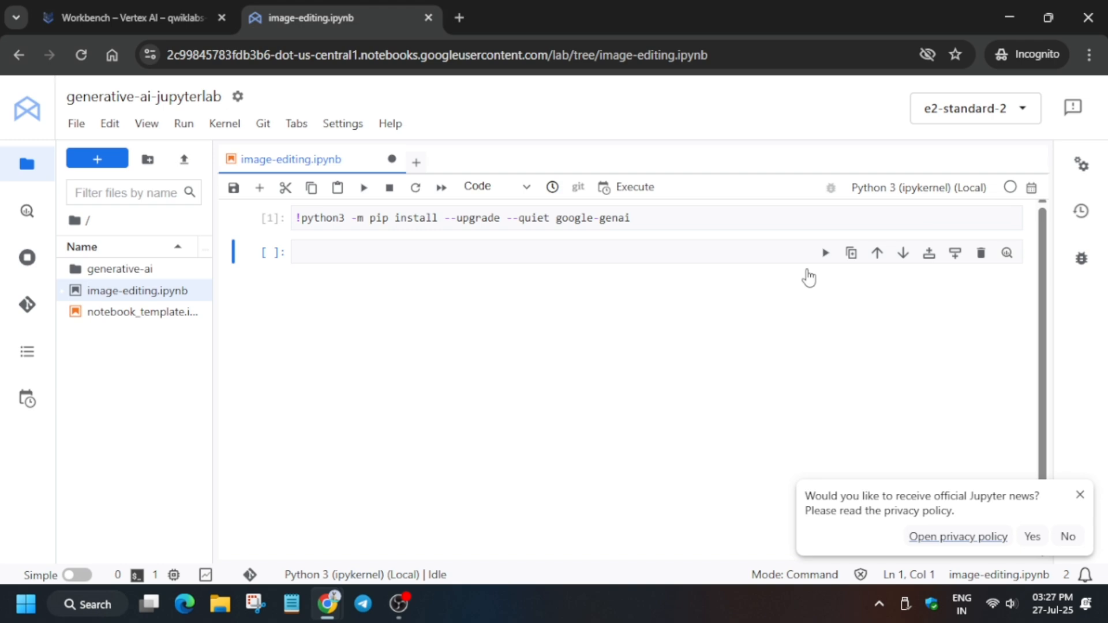
left_click(495, 252)
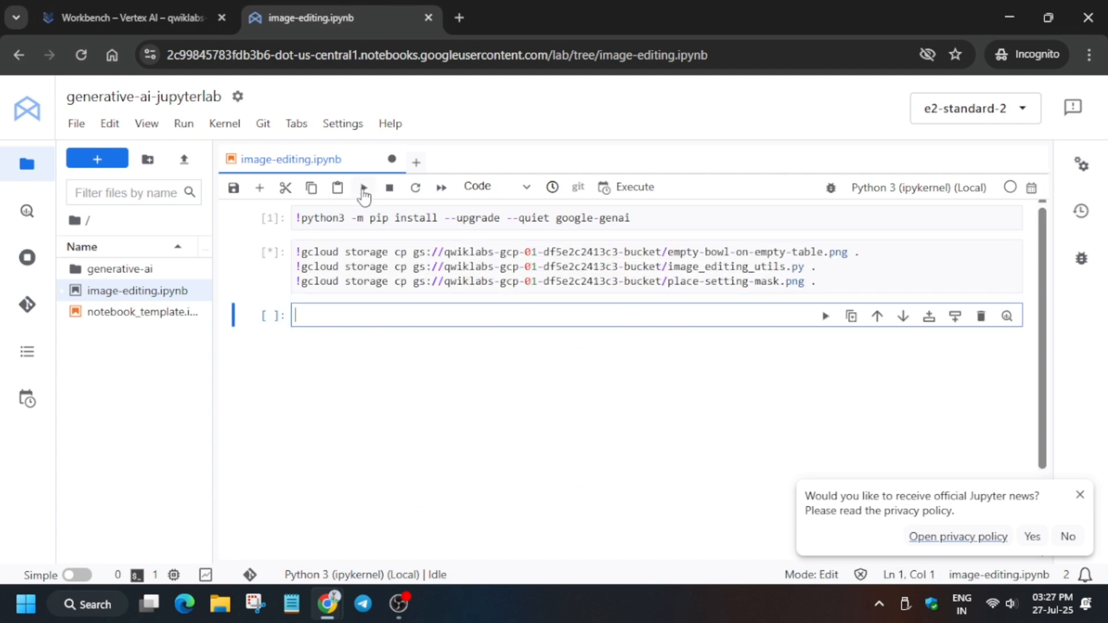
Copy the bowl image, mask and helper file from Cloud Storage and paste the full editing code into a new cell
left_click(133, 18)
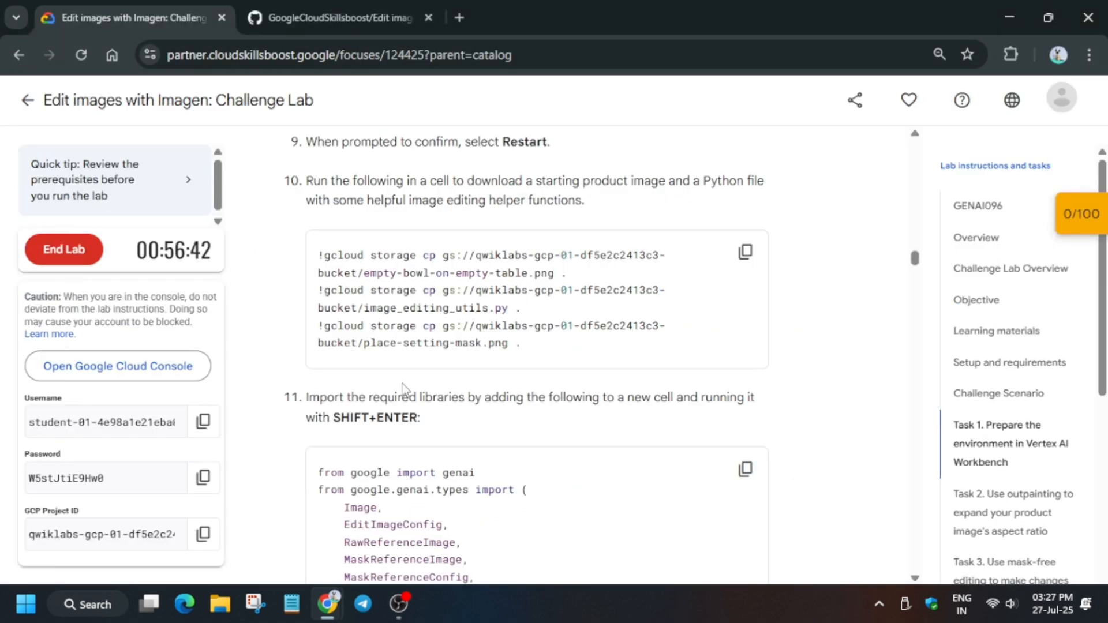
scroll("down", 3)
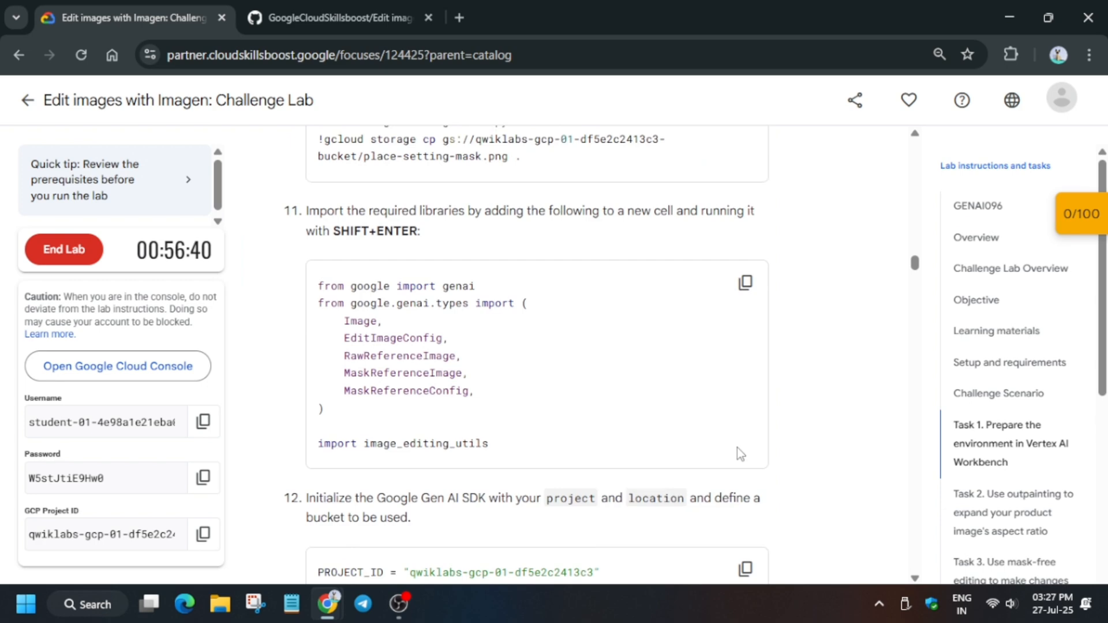
scroll("down", 3)
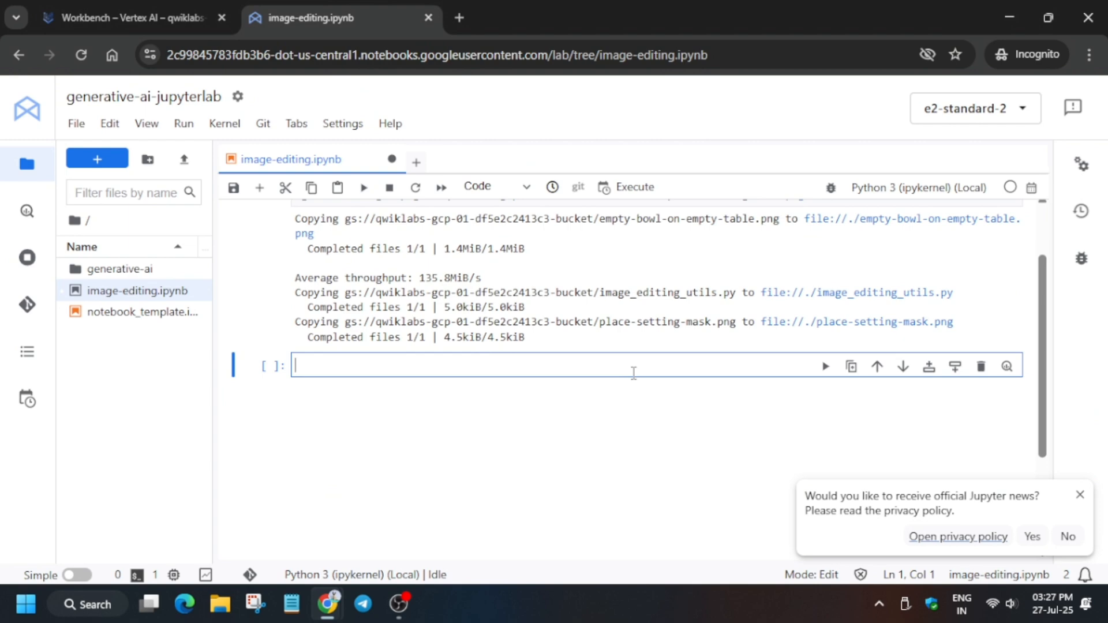
left_click(133, 17)
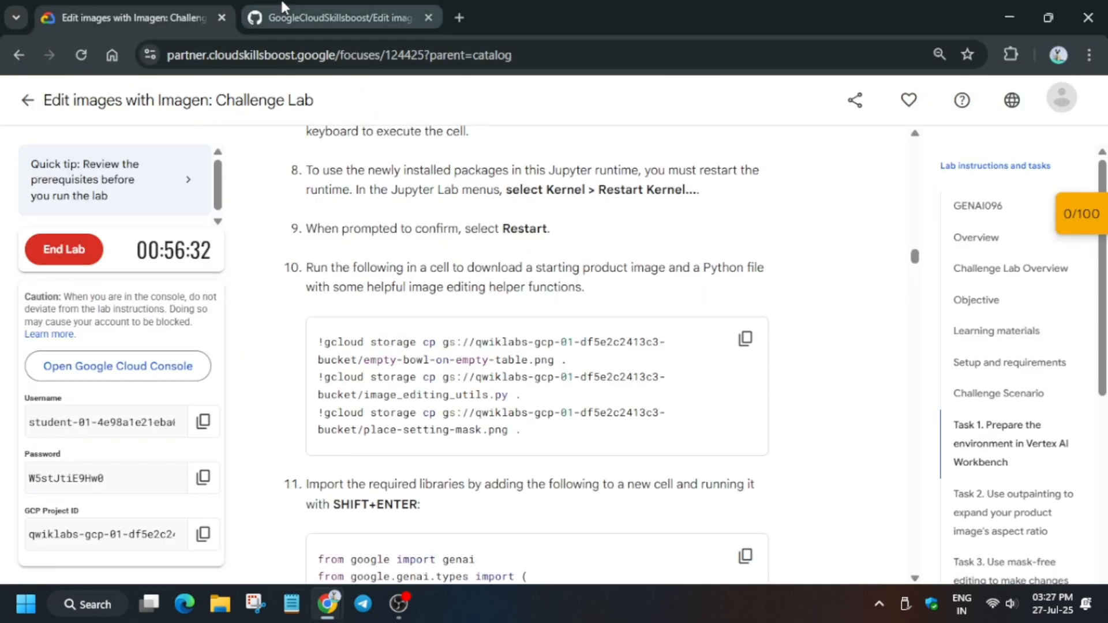
left_click(351, 18)
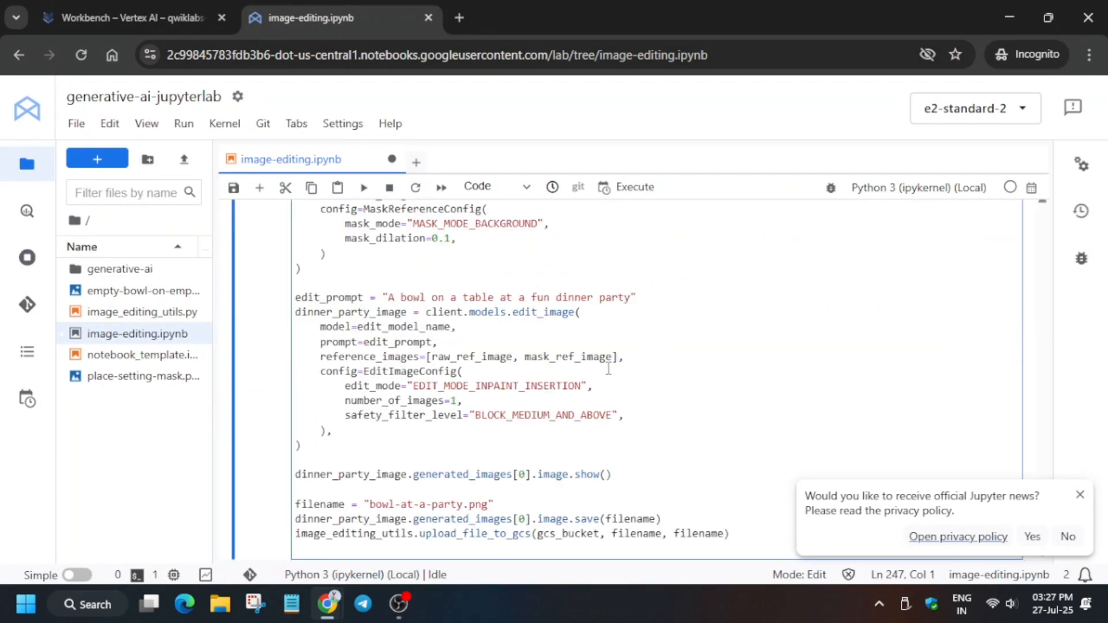
Swap the '[Your Project ID]' placeholder for the lab's project ID found in the instructions
scroll("down", 3)
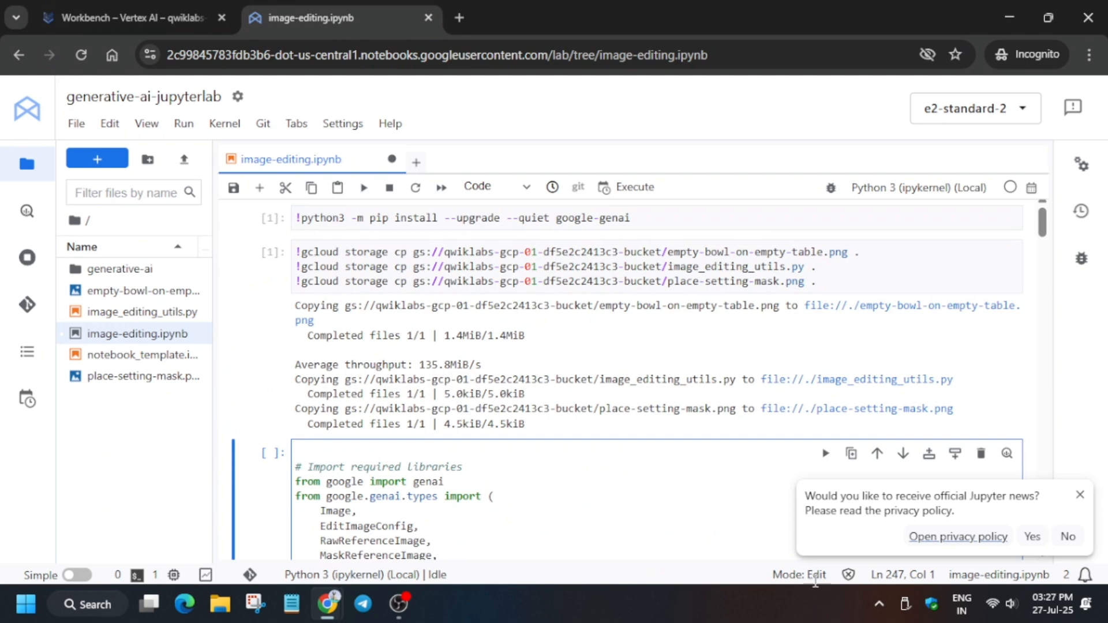
scroll("down", 3)
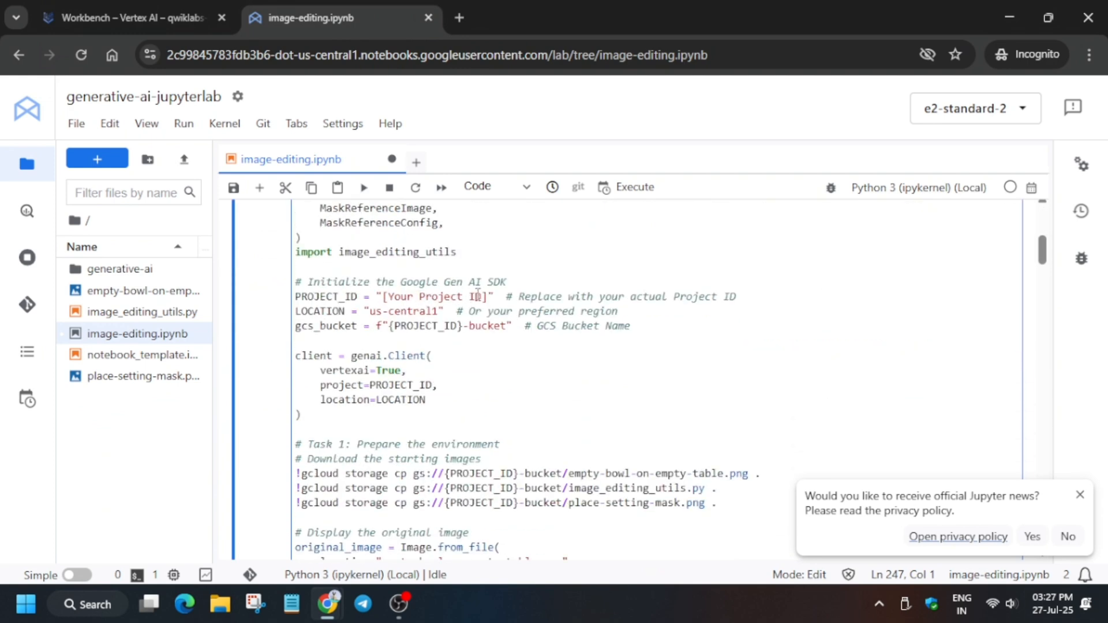
left_click(133, 18)
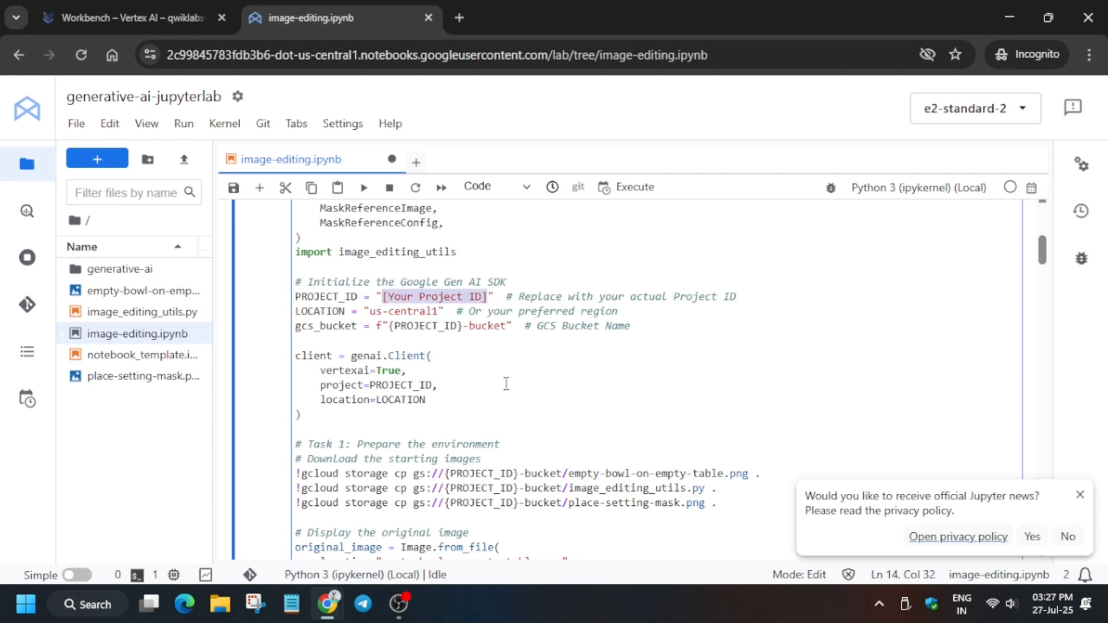
left_click(132, 17)
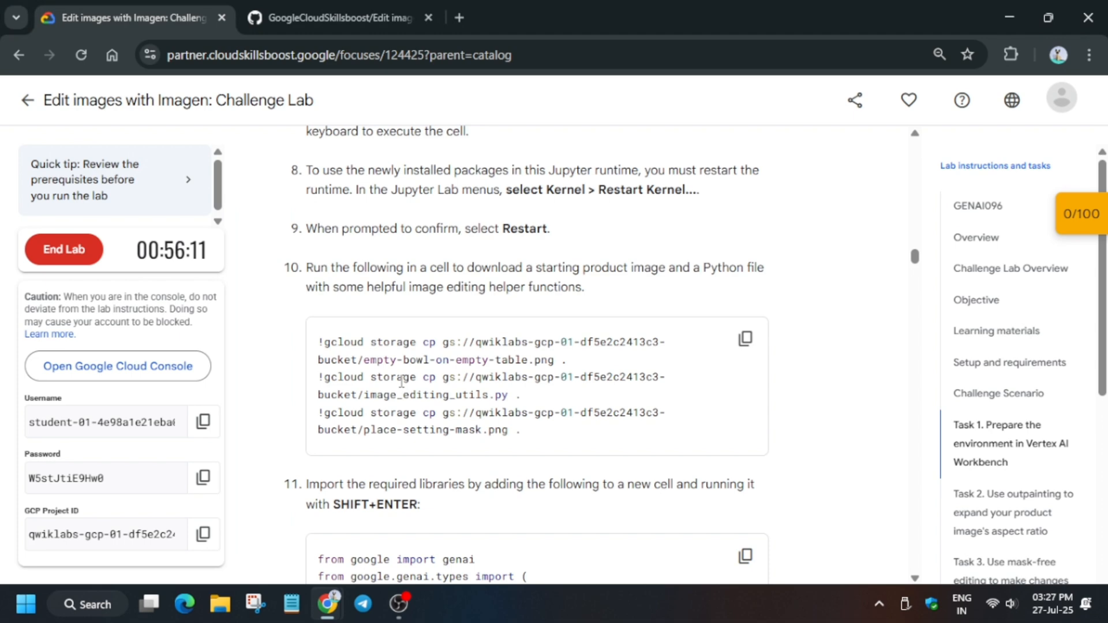
type("loca")
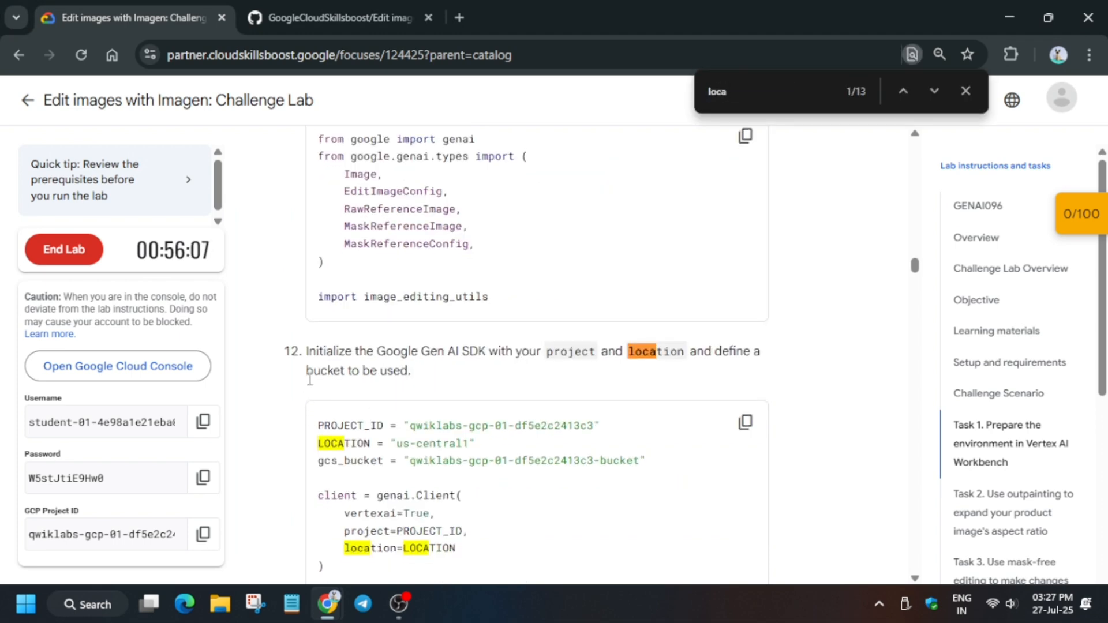
scroll("down", 3)
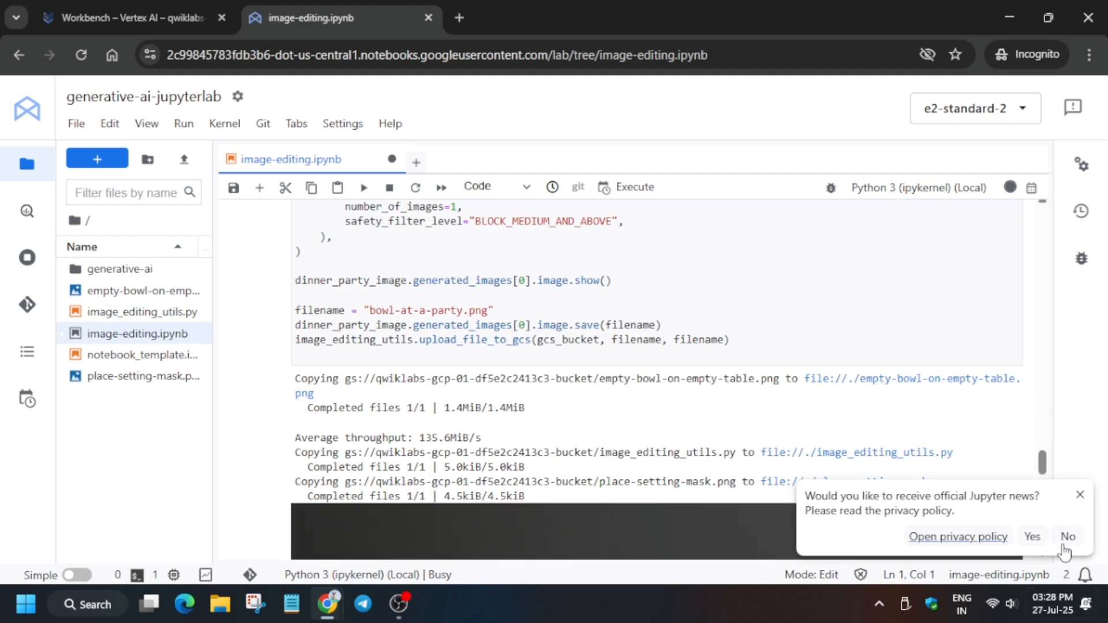
Run the editing cell to completion, dismissing the Jupyter news popup, generating bowl-at-a-party.png and the other edits
left_click(1068, 536)
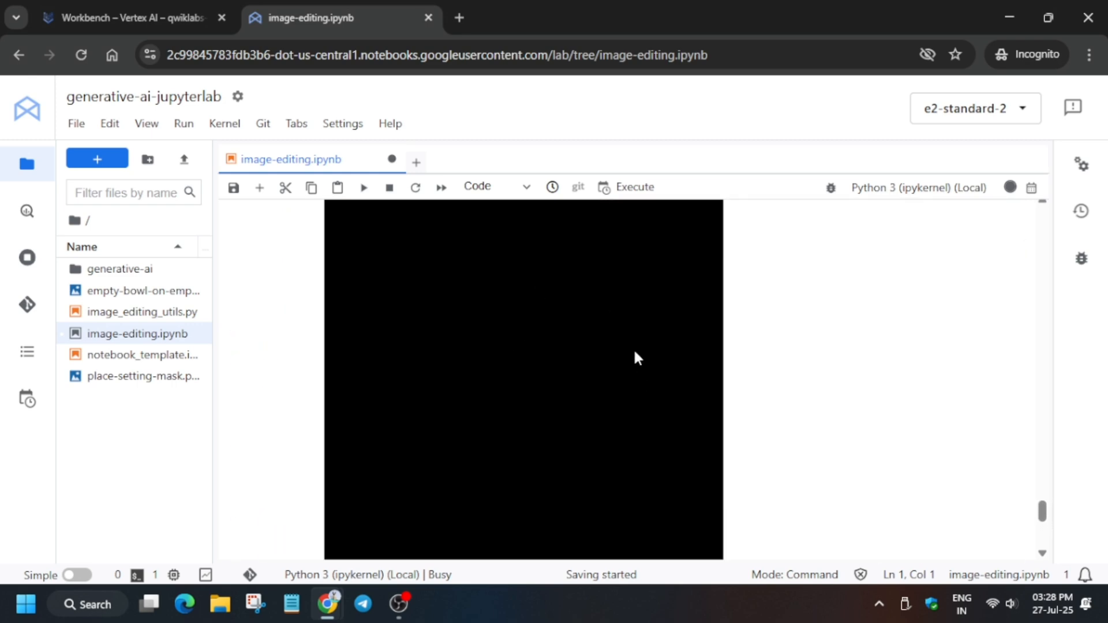
mouse_move(630, 357)
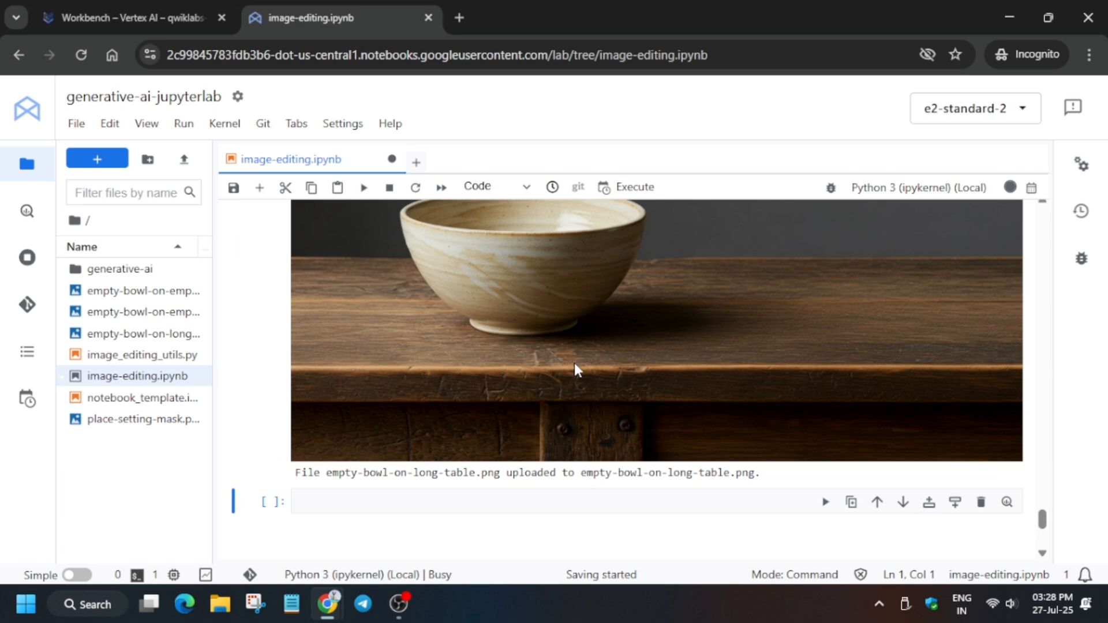
mouse_move(1009, 187)
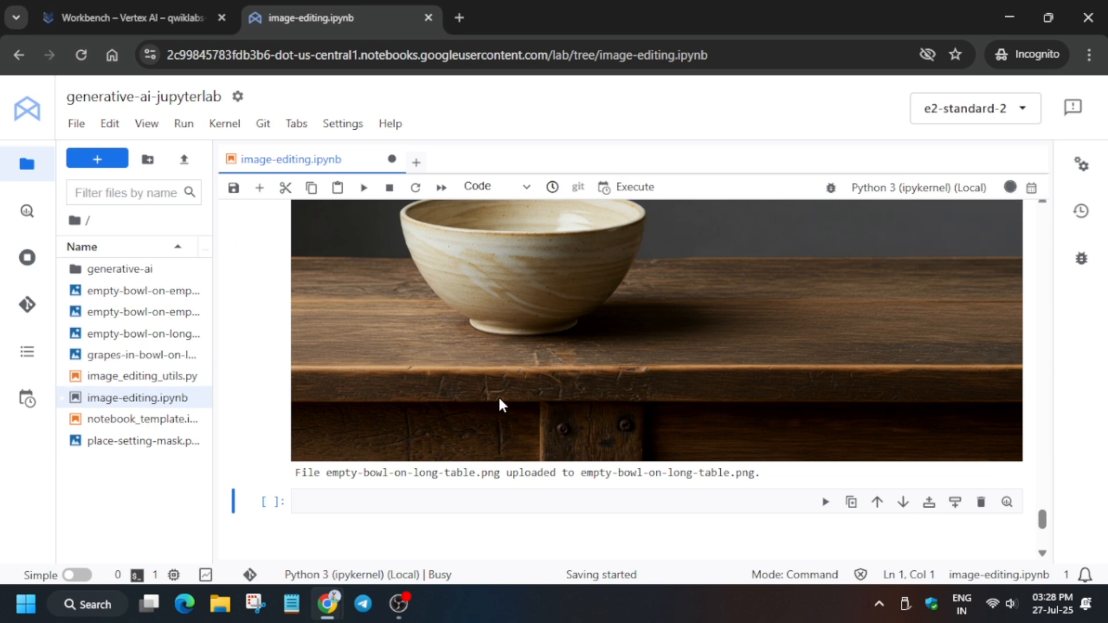
scroll("down", 3)
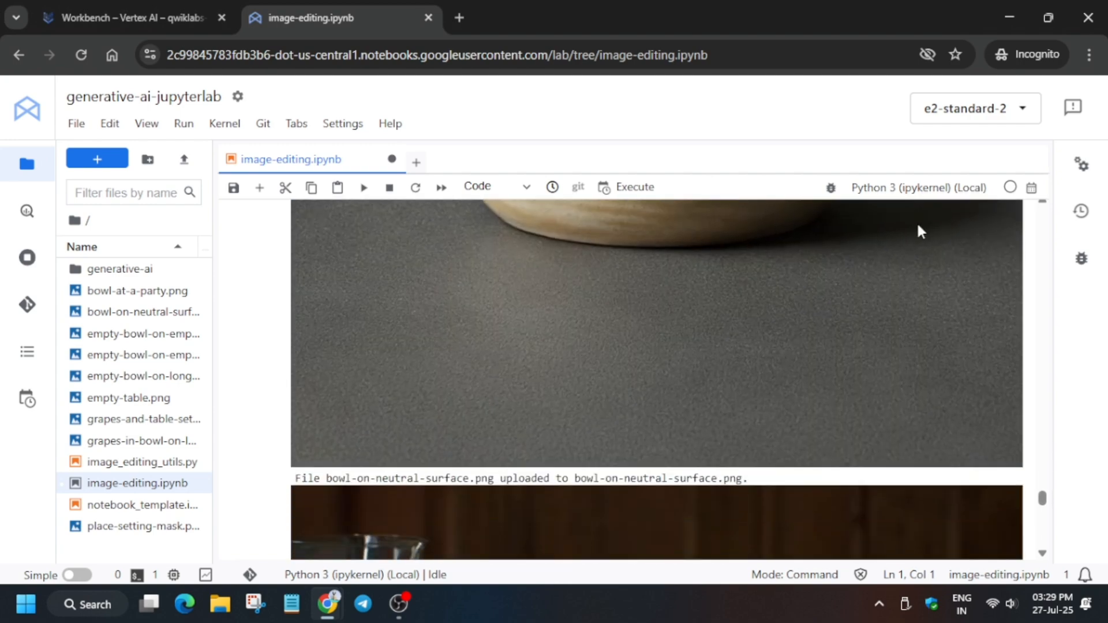
Check progress on each lab task, including the festive party background, raising the score to 70/100
left_click(139, 18)
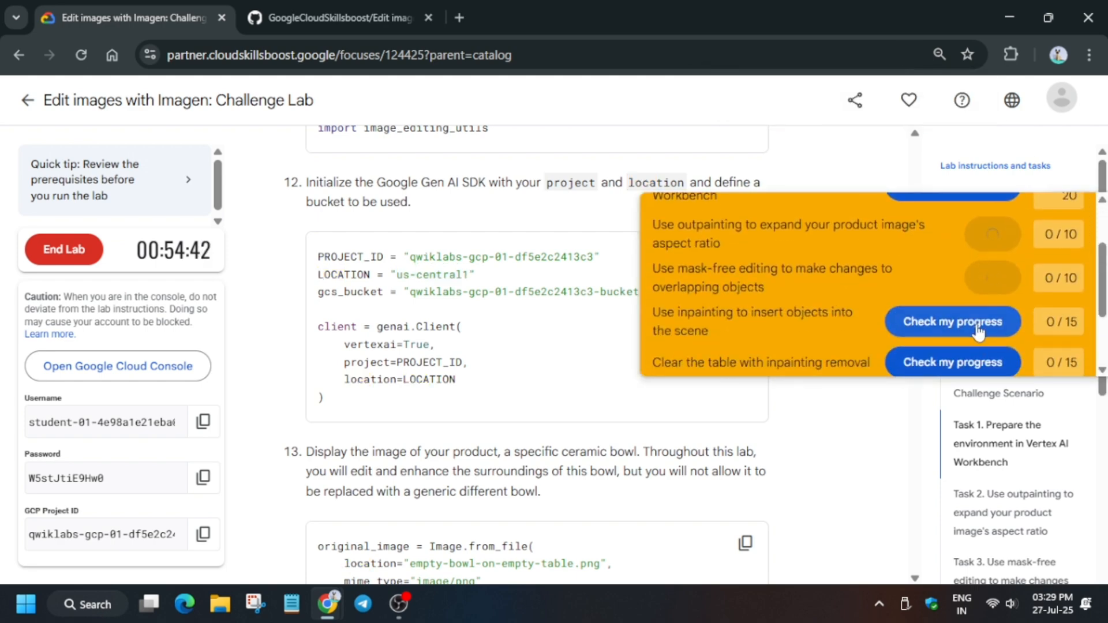
left_click(548, 398)
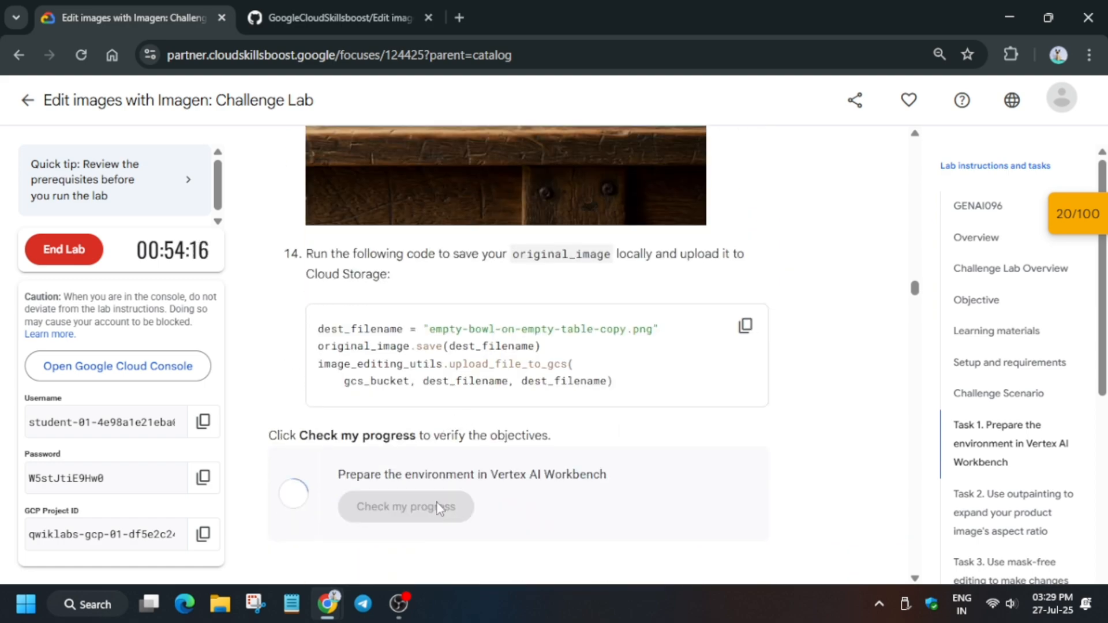
scroll("down", 3)
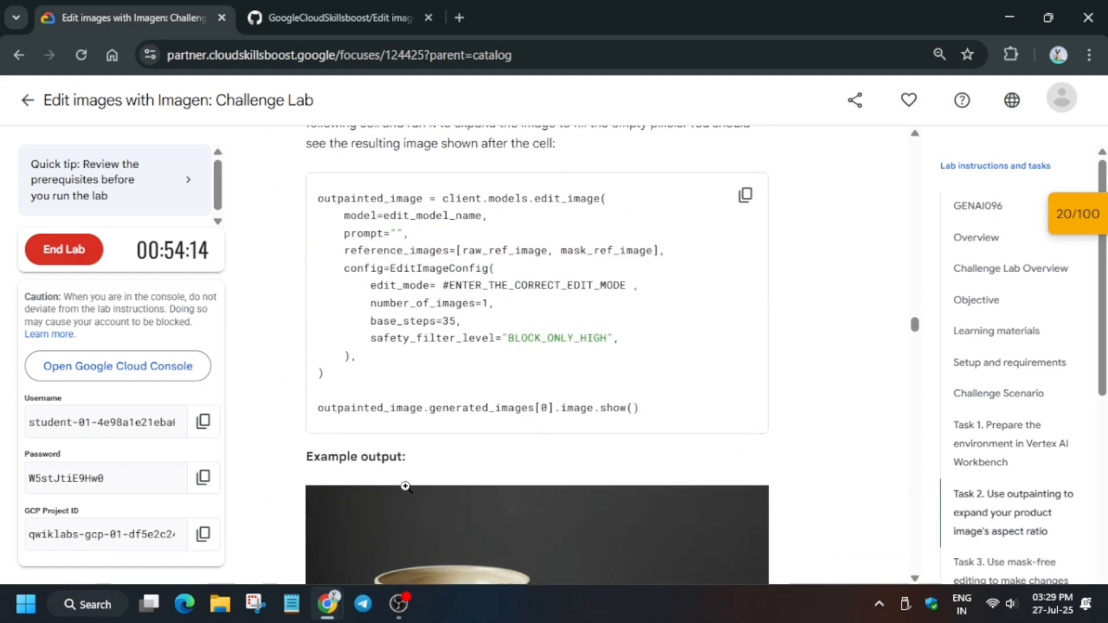
scroll("down", 3)
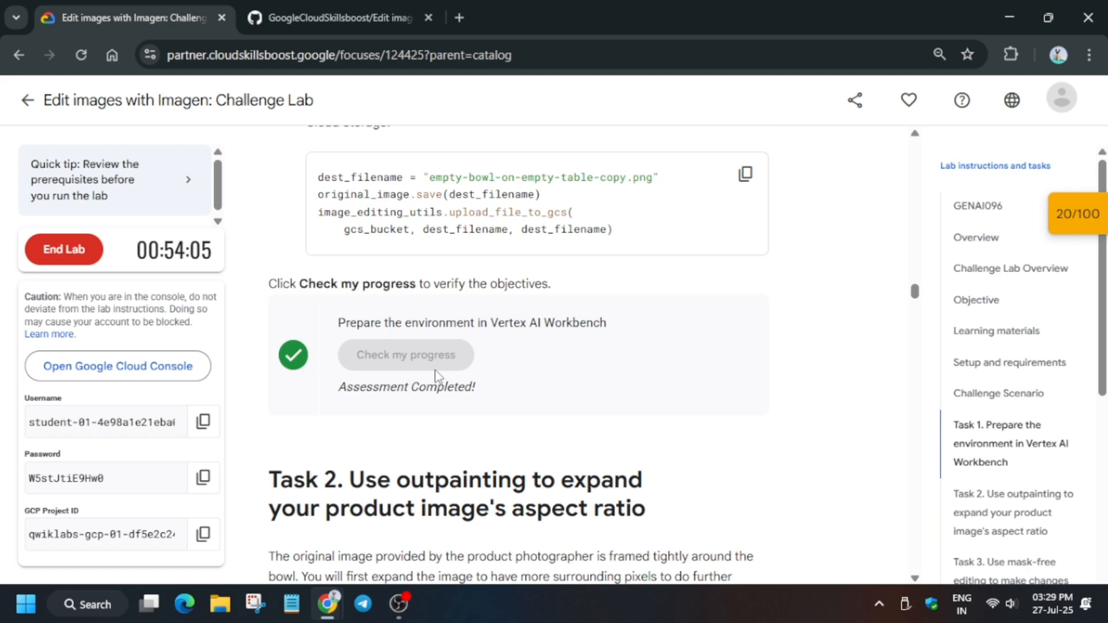
scroll("down", 3)
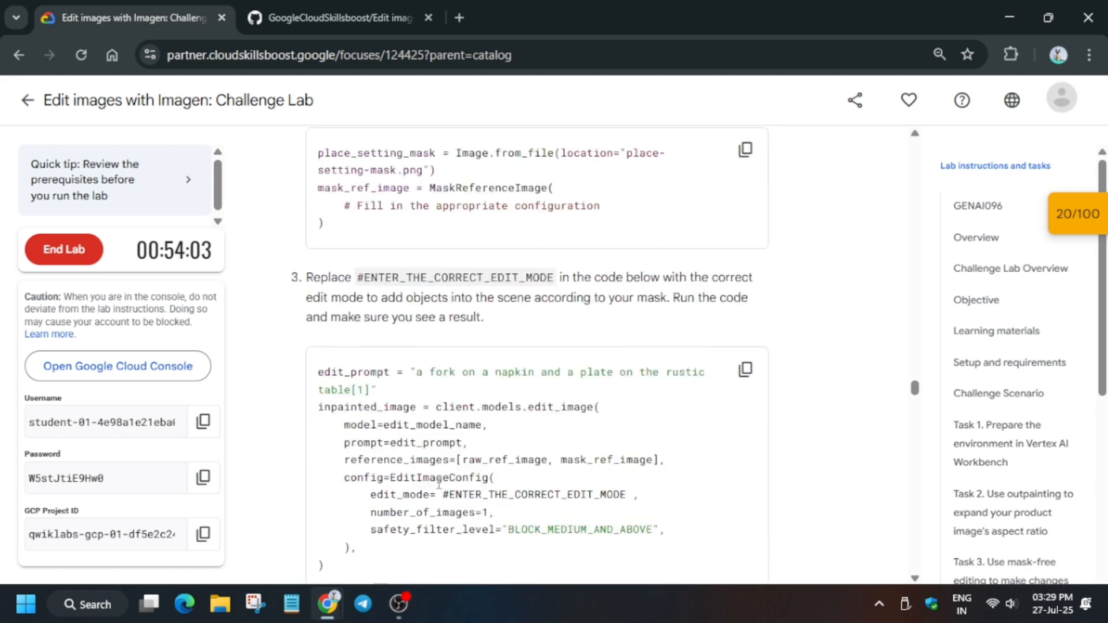
scroll("down", 3)
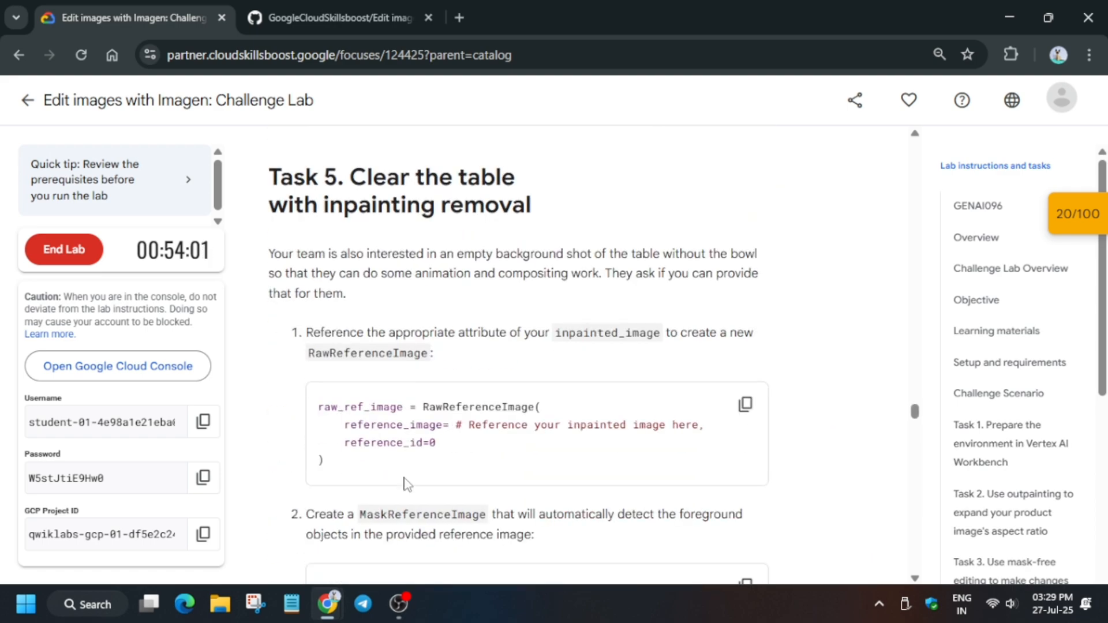
scroll("down", 3)
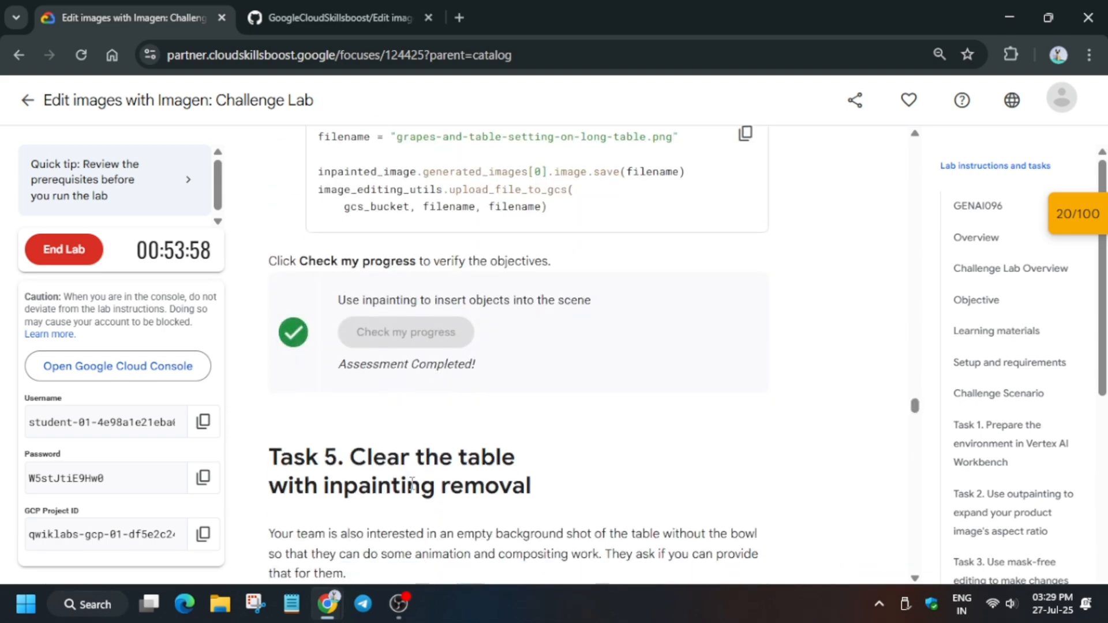
scroll("down", 3)
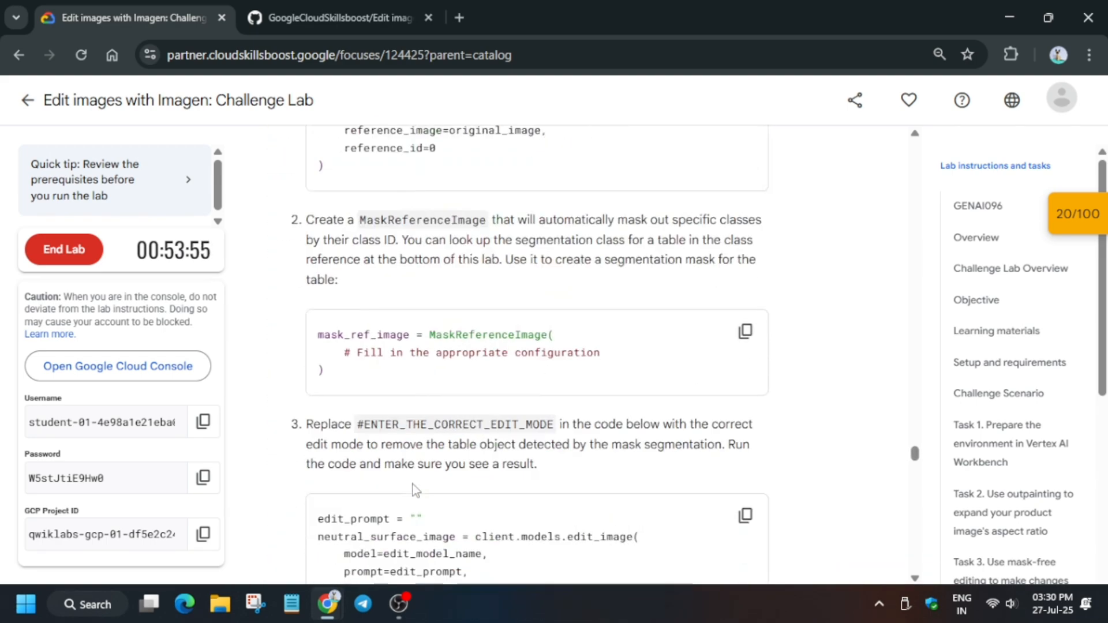
scroll("down", 3)
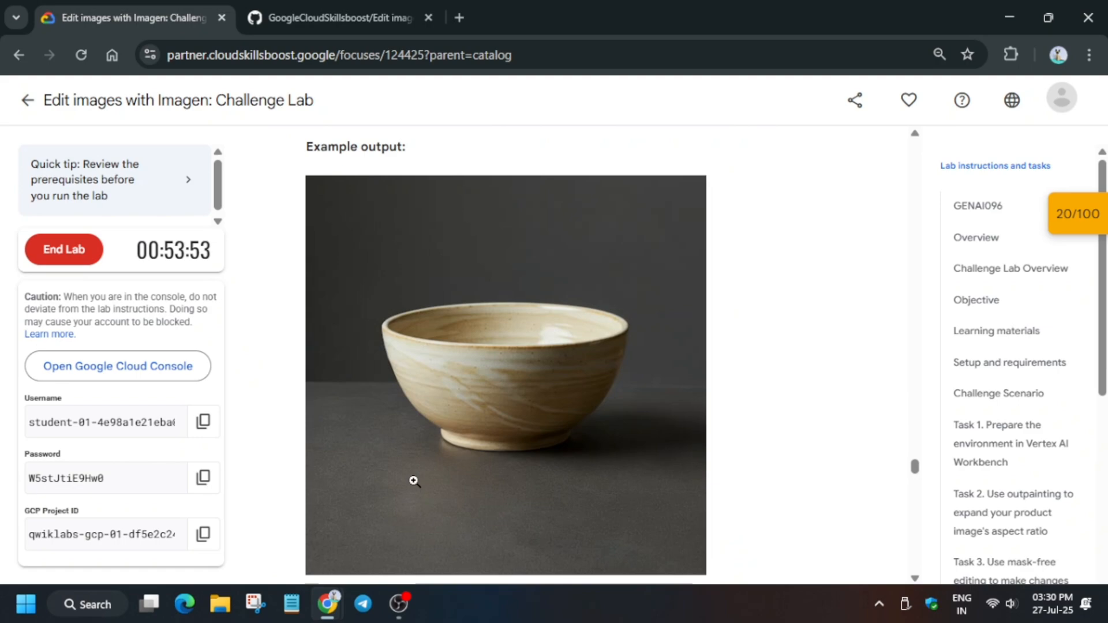
scroll("down", 3)
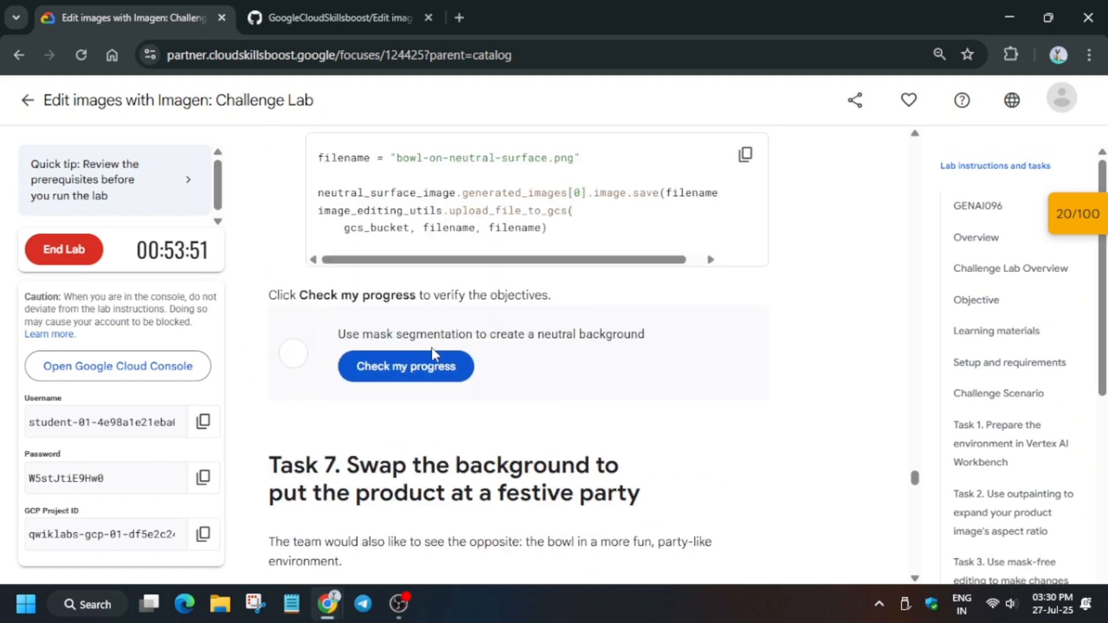
scroll("down", 3)
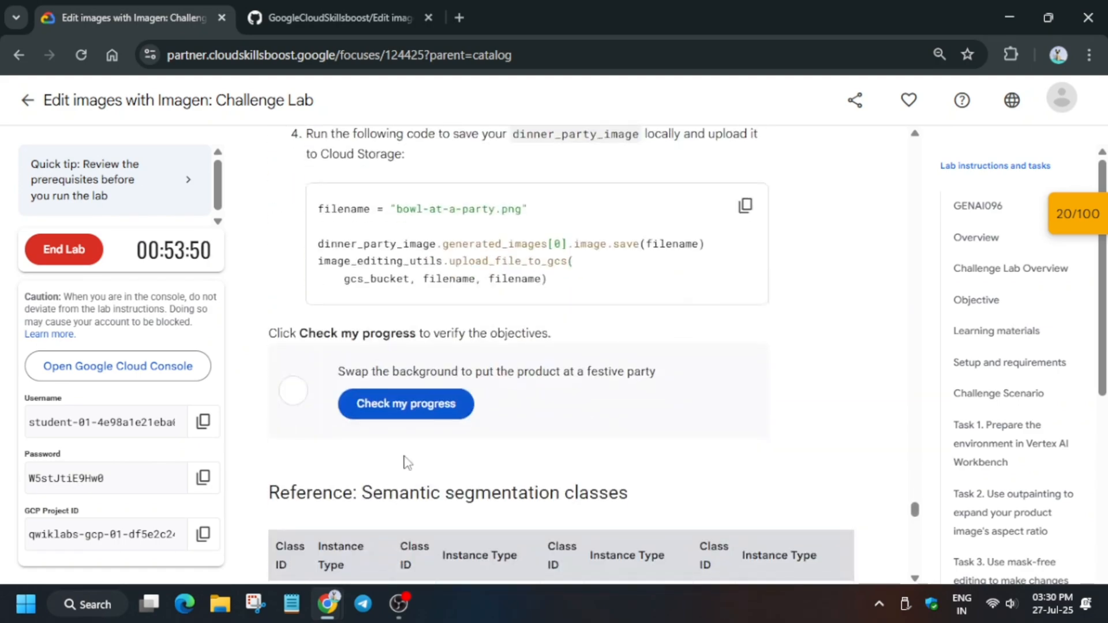
left_click(405, 404)
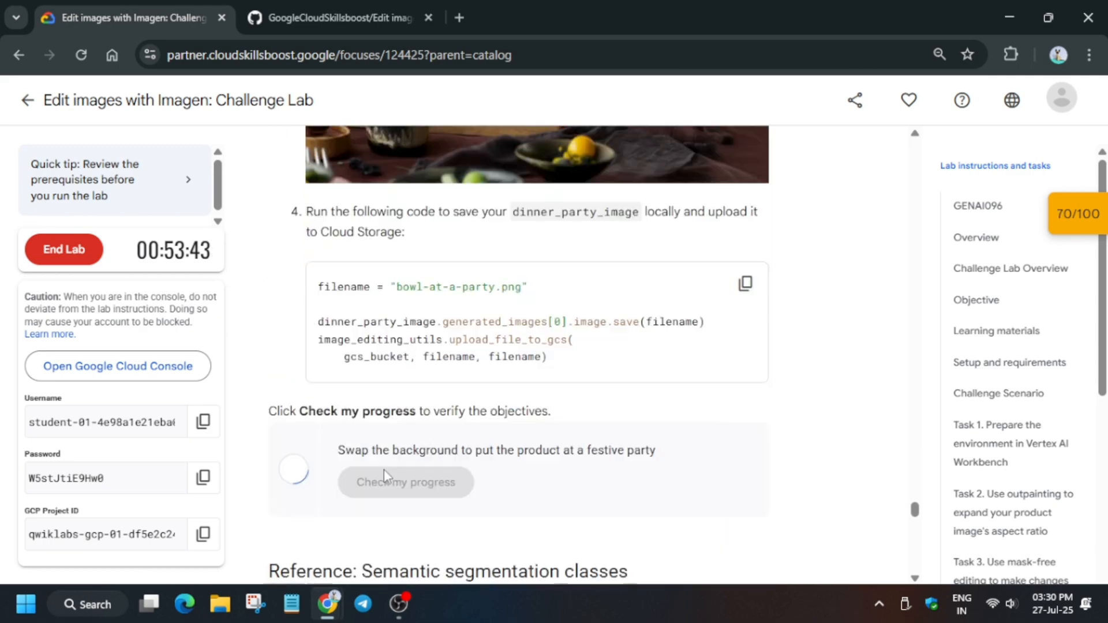
scroll("down", 3)
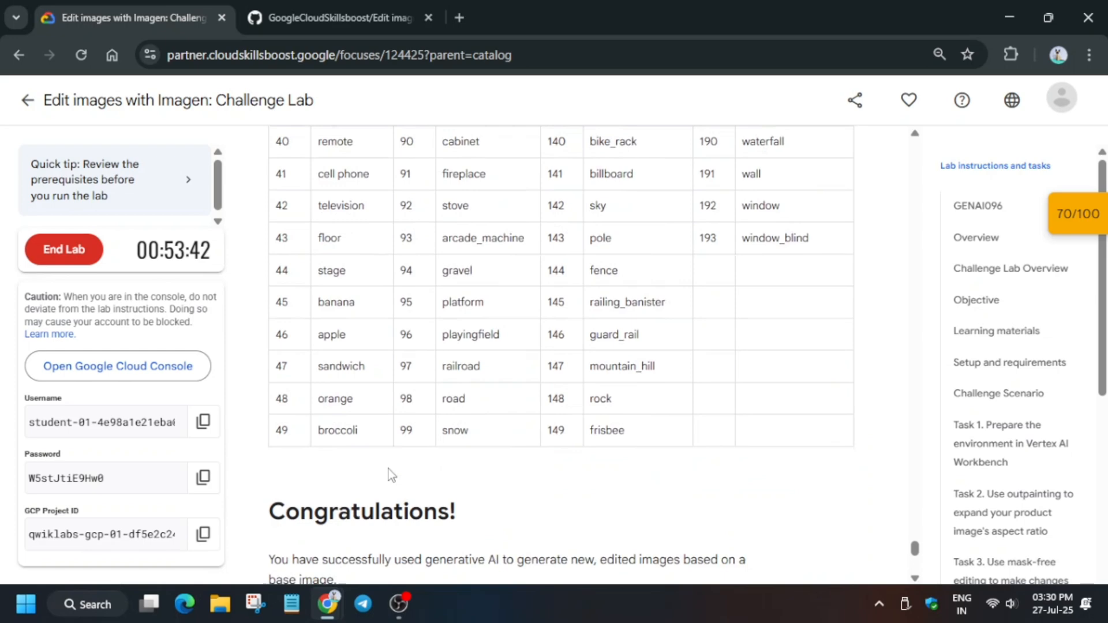
left_click(977, 206)
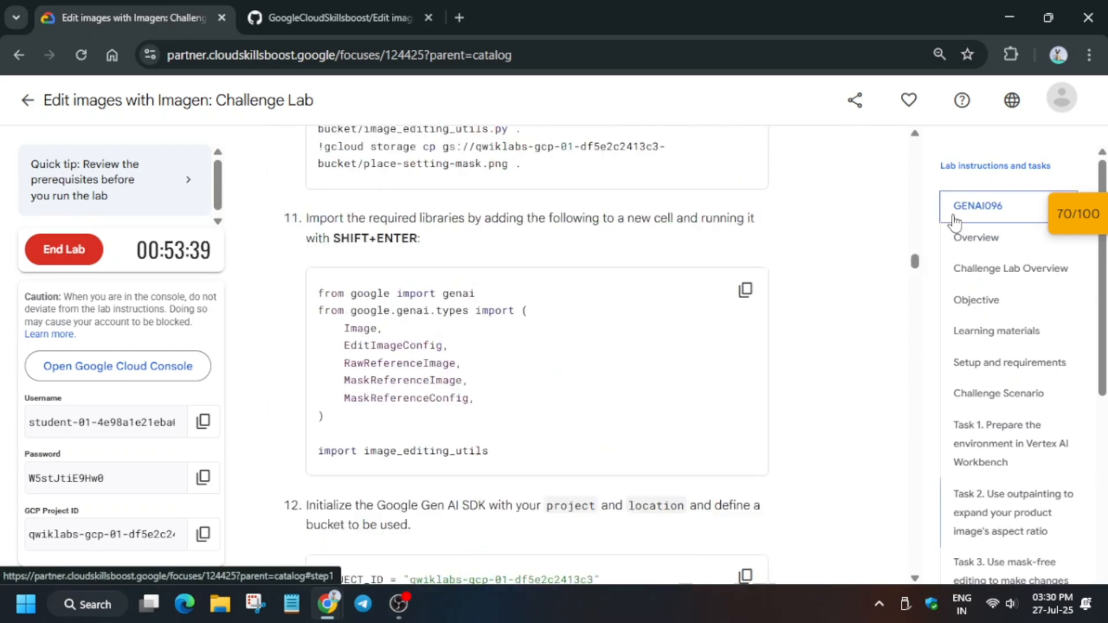
left_click(977, 206)
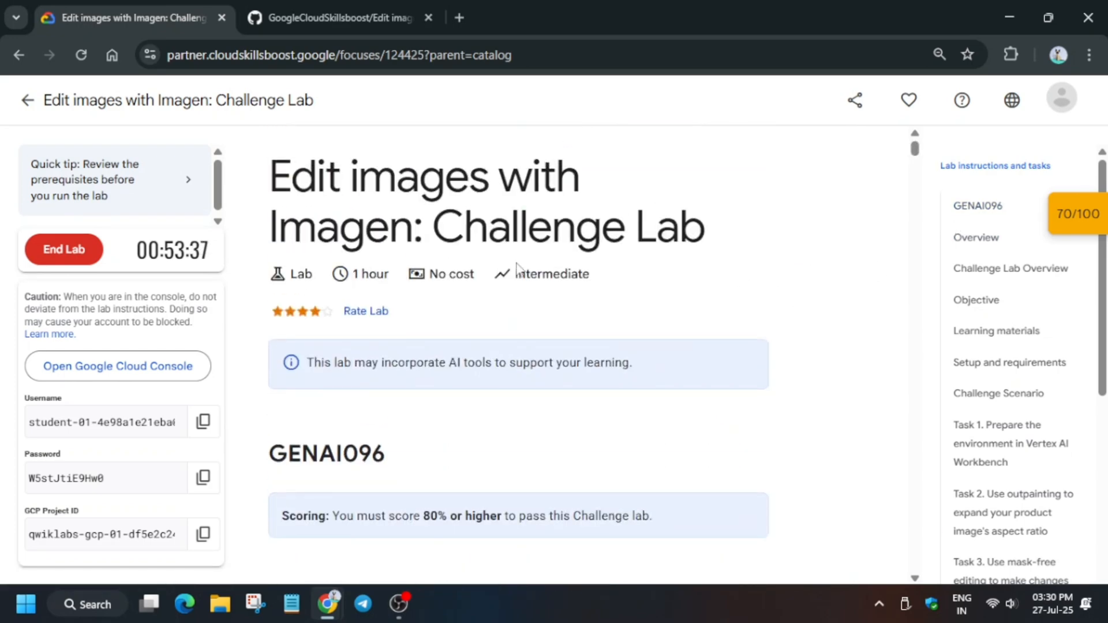